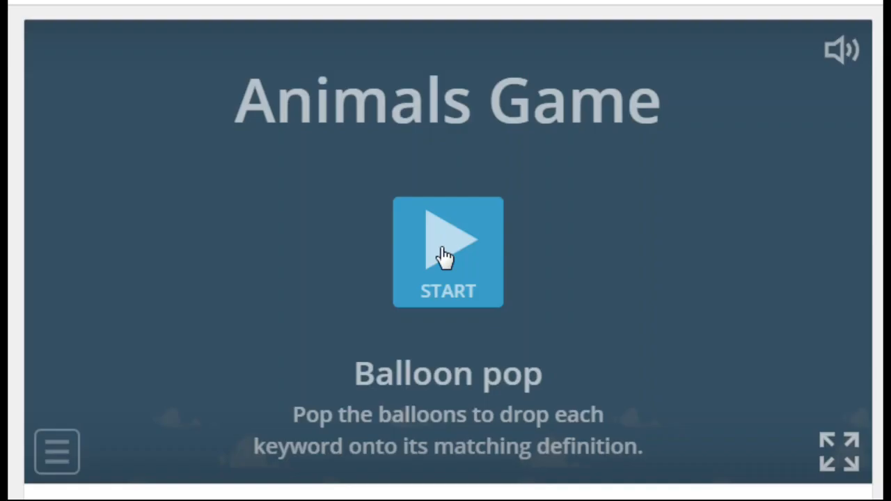
Step: Start the Animals Game balloon pop and play it through to a score of 282
click(447, 252)
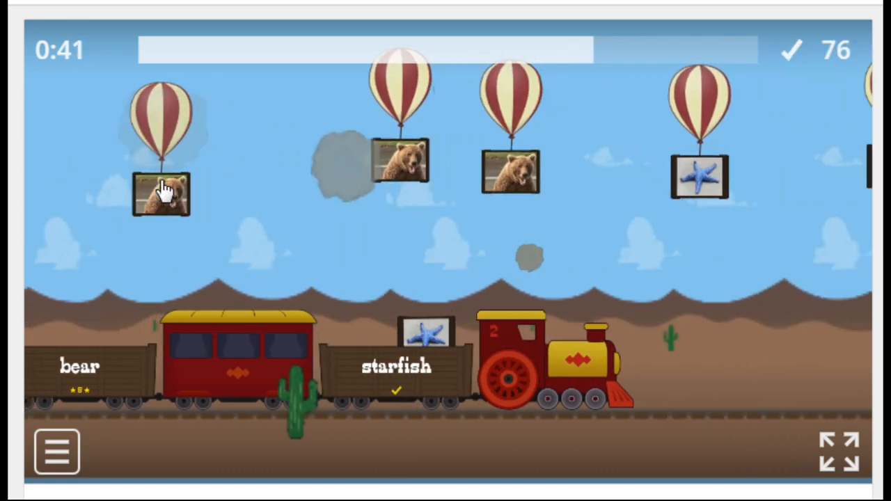
click(162, 194)
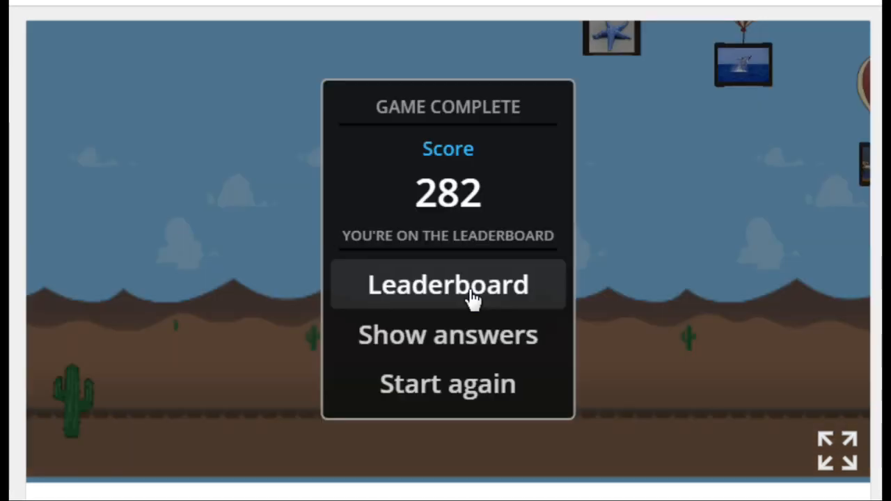
Step: View the leaderboard showing the 282 score, then open the game's options menu
click(448, 284)
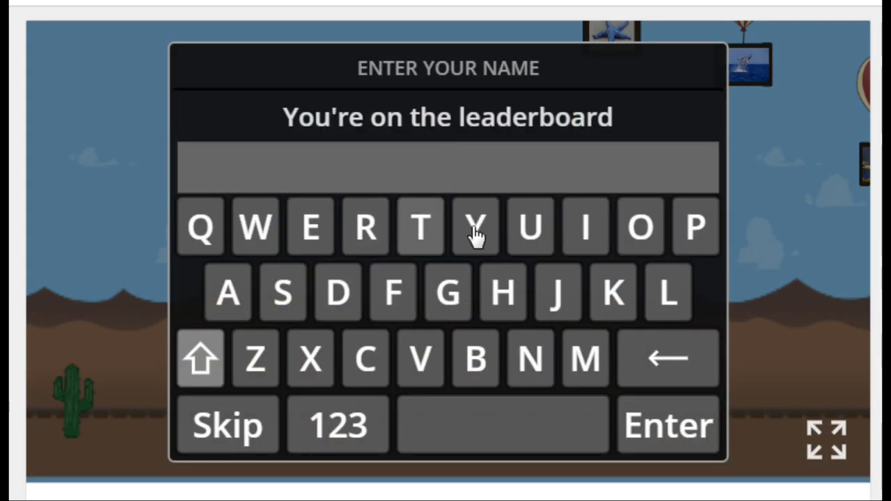
mouse_move(447, 172)
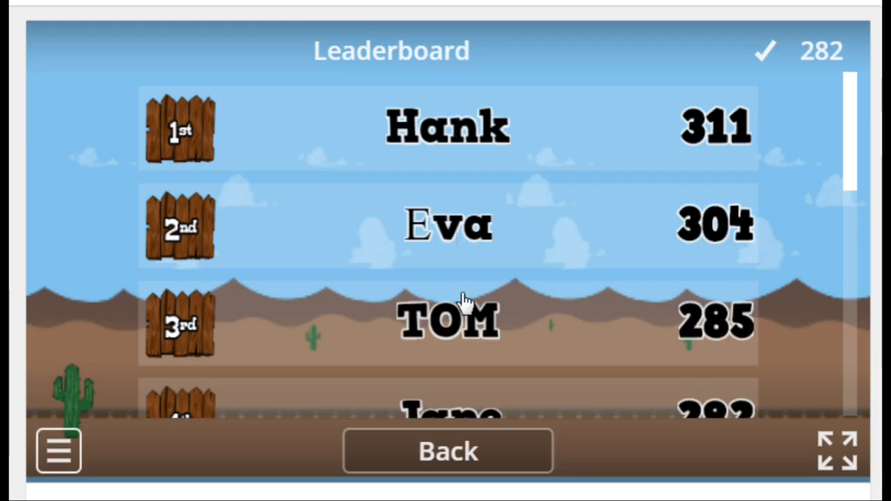
mouse_move(780, 229)
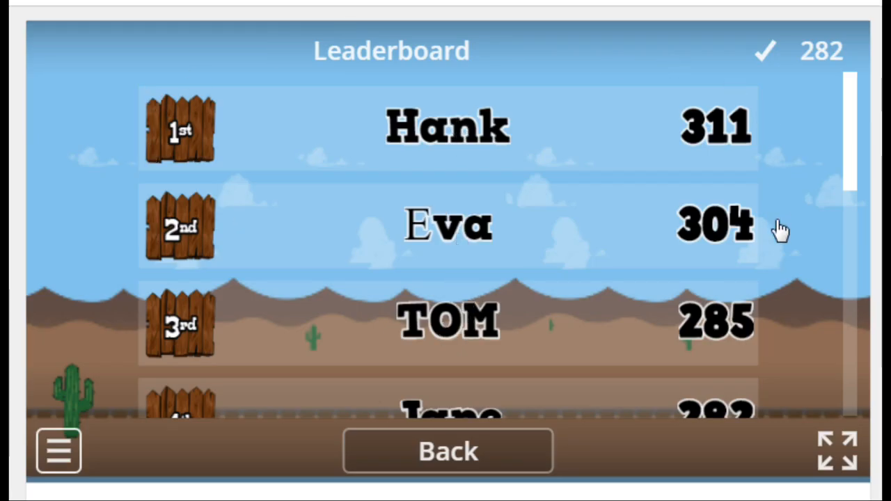
mouse_move(103, 460)
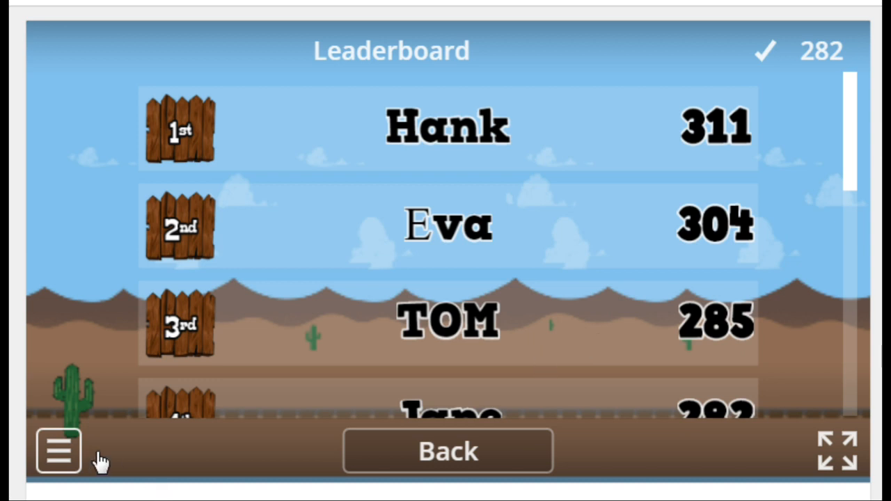
click(57, 451)
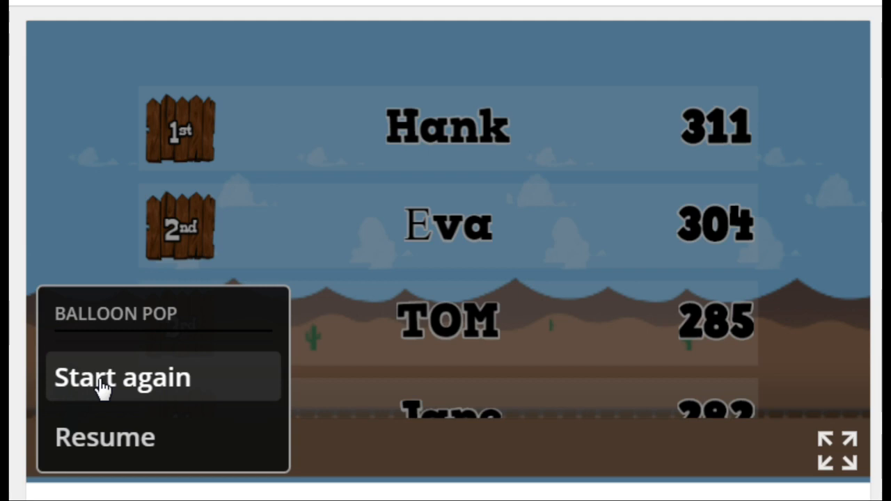
Step: Exit the balloon pop game back to the Wordwall home page
click(122, 377)
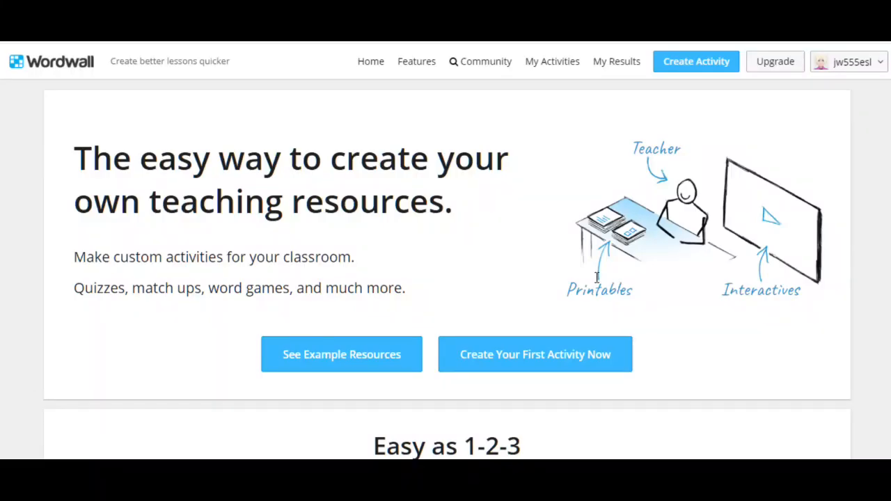
mouse_move(21, 73)
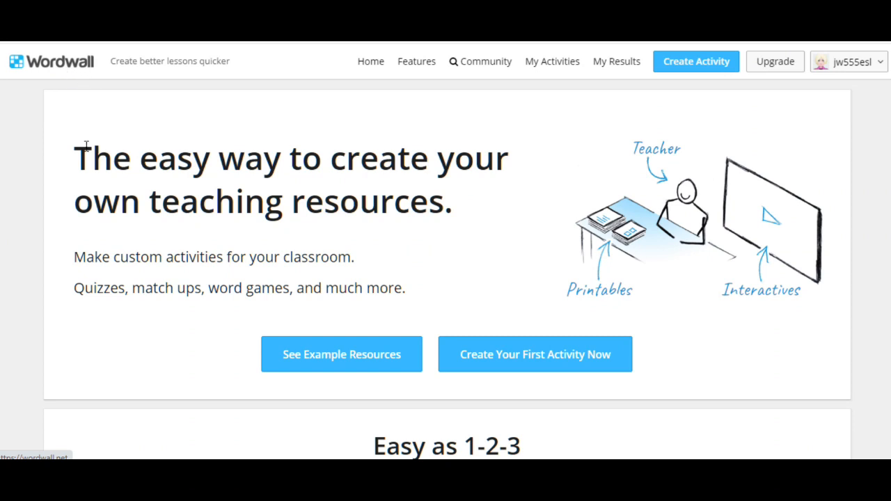
mouse_move(504, 199)
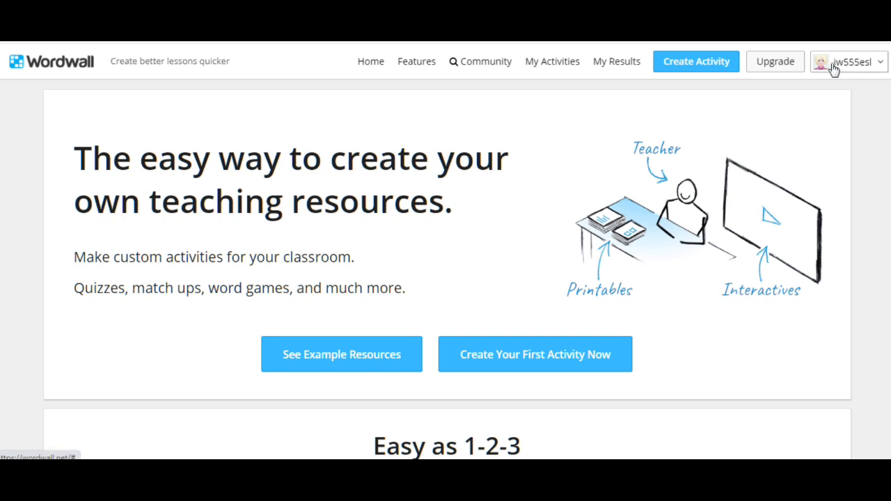
mouse_move(863, 75)
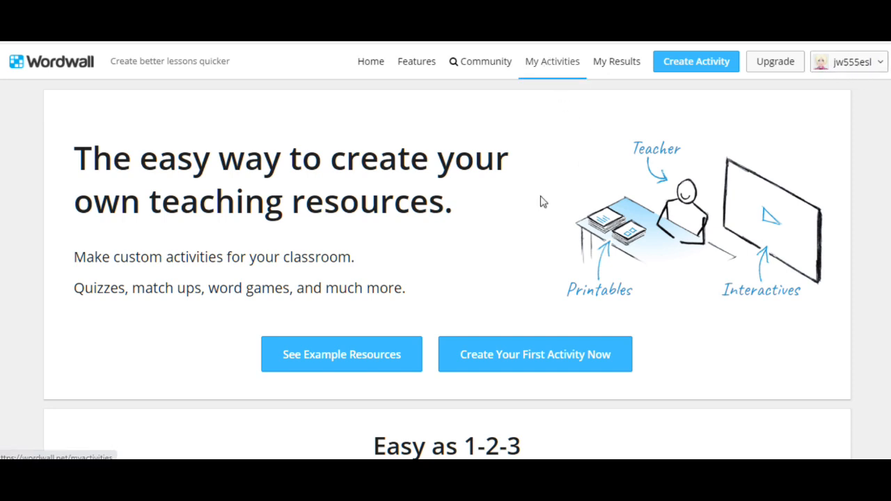
Step: Go to My Activities and open the Animals Game card
click(551, 62)
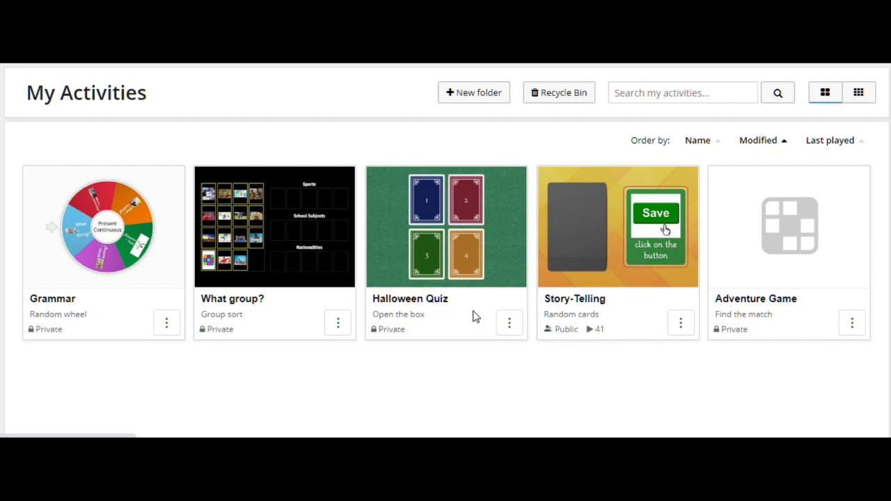
mouse_move(336, 324)
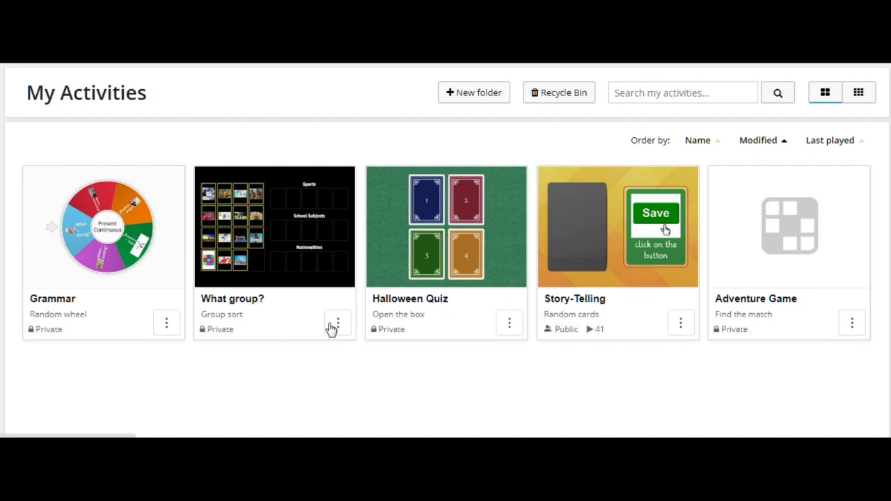
mouse_move(82, 322)
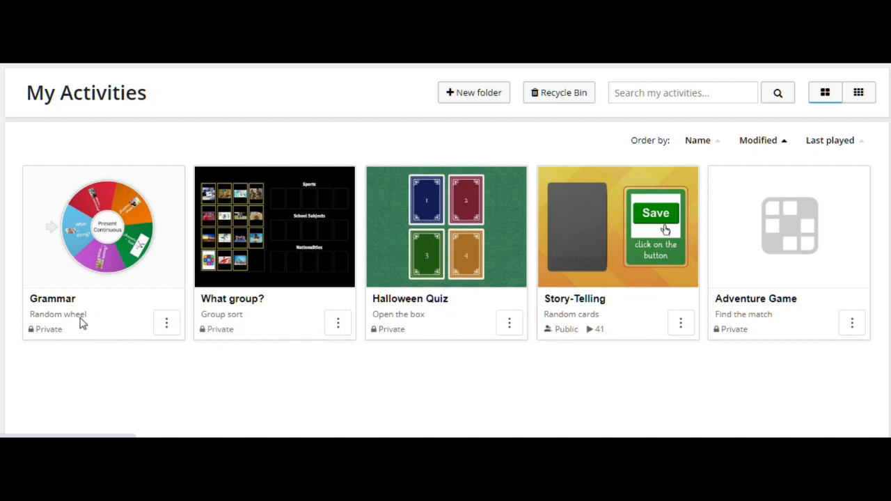
mouse_move(471, 385)
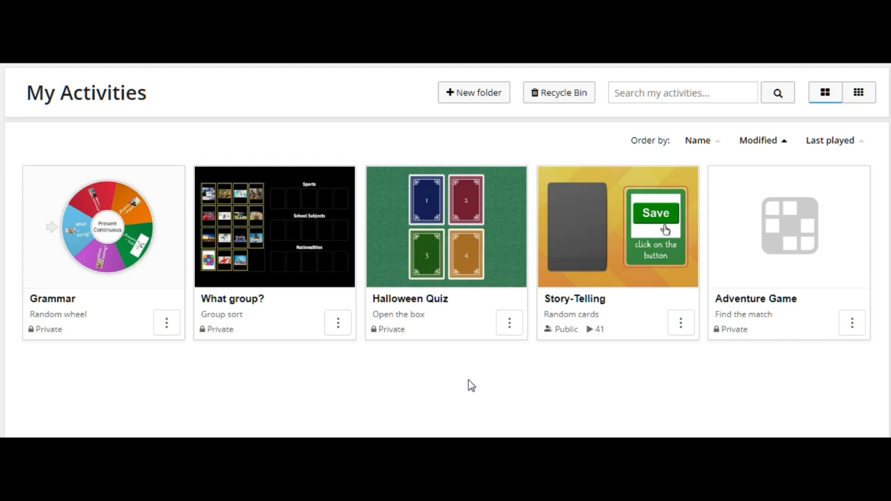
mouse_move(536, 396)
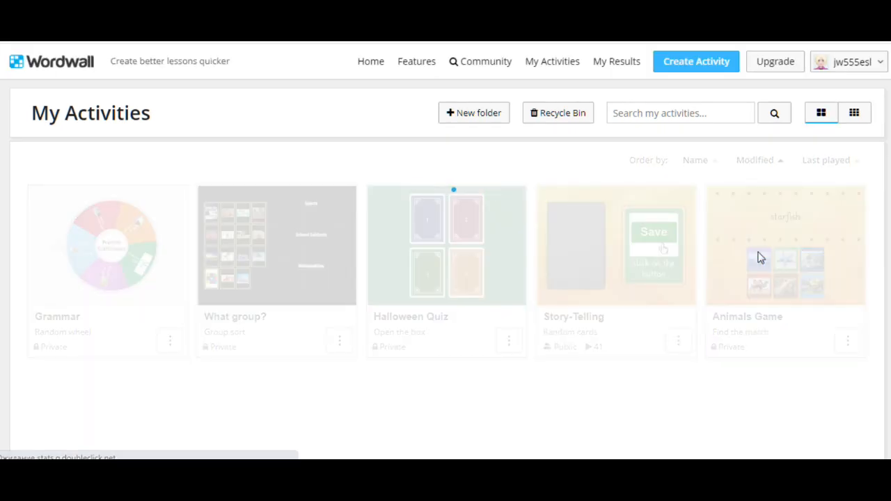
click(786, 245)
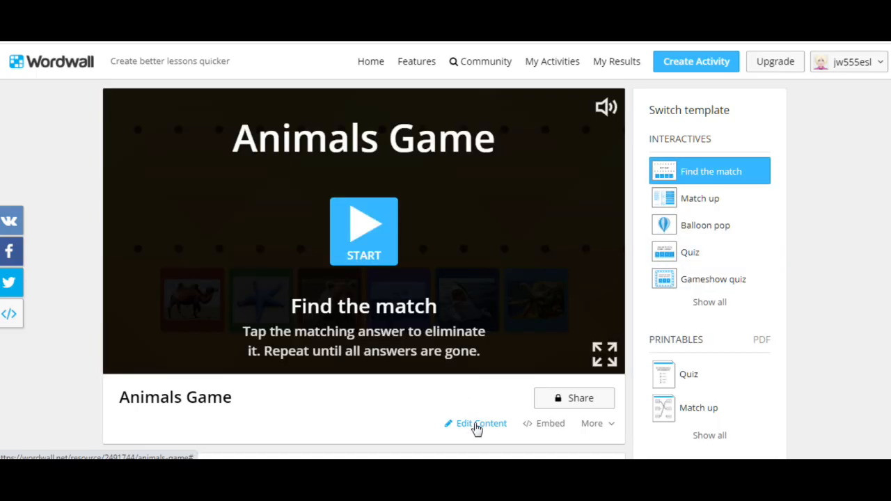
Step: Edit Animals Game content, delete the row 1 starfish picture, and open image search
click(481, 423)
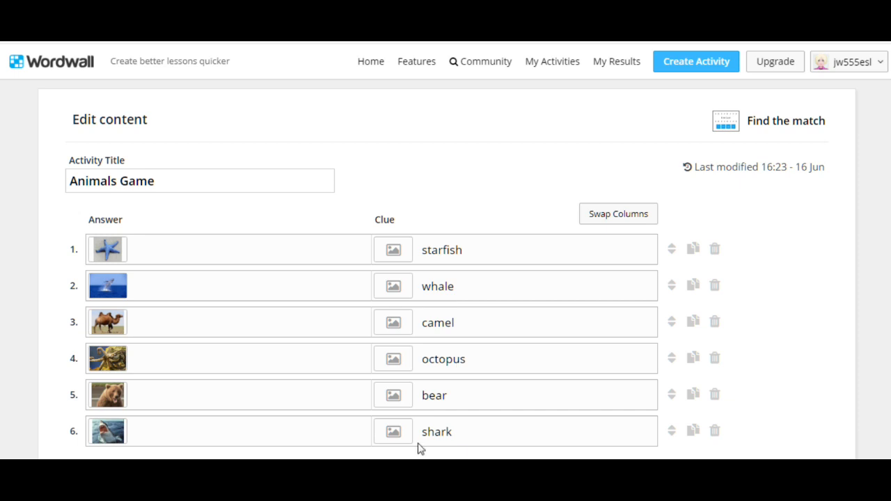
click(107, 248)
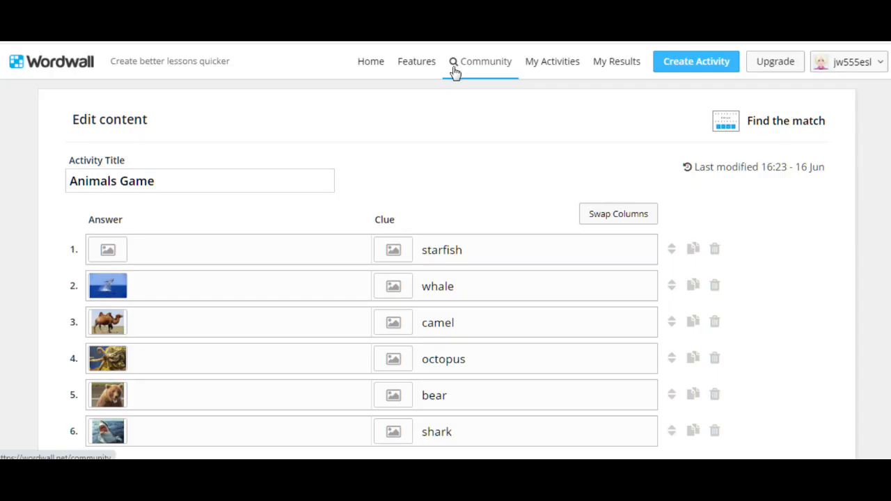
click(107, 249)
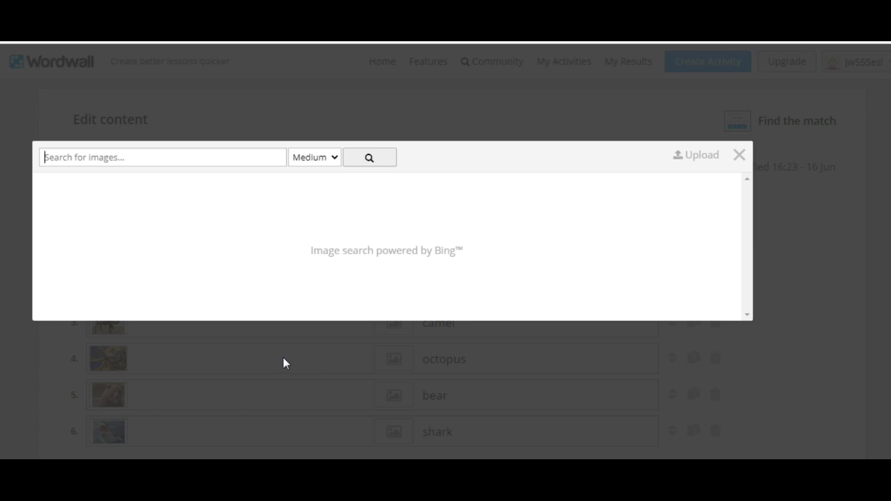
Step: Search images for 'huge waves' at medium size and insert the blue curling wave picture
click(162, 157)
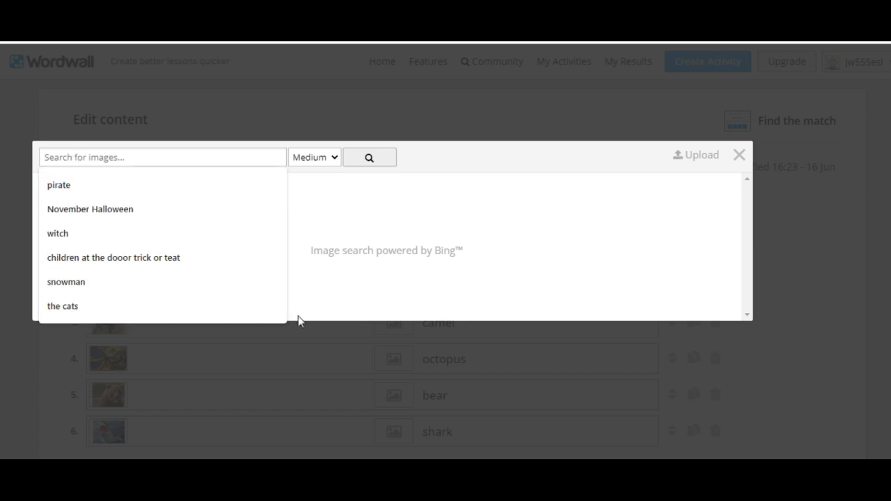
text(huge w)
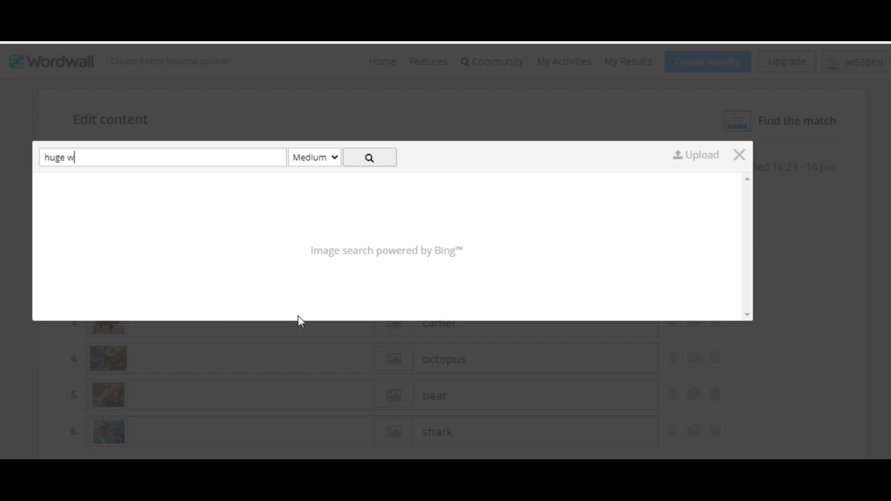
text(aves)
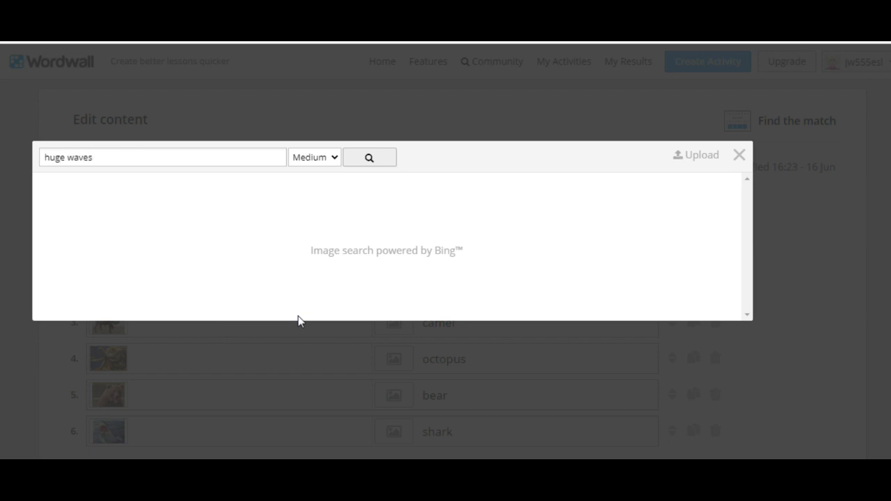
click(369, 156)
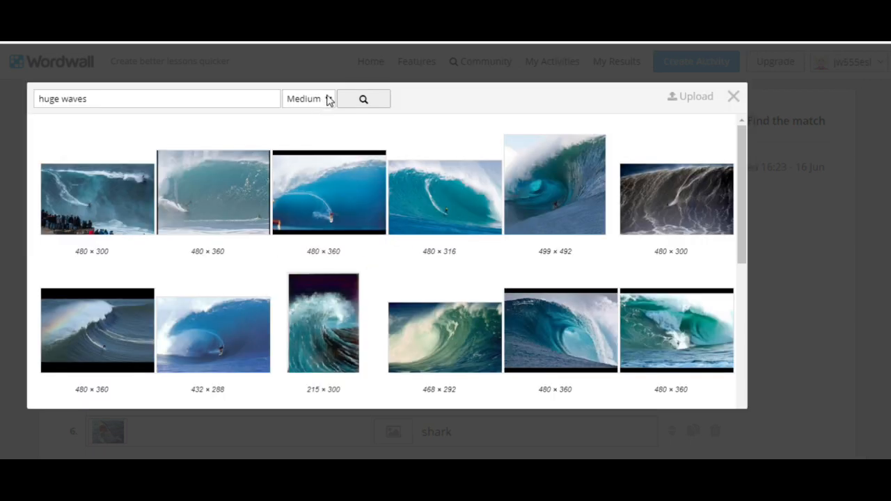
click(308, 98)
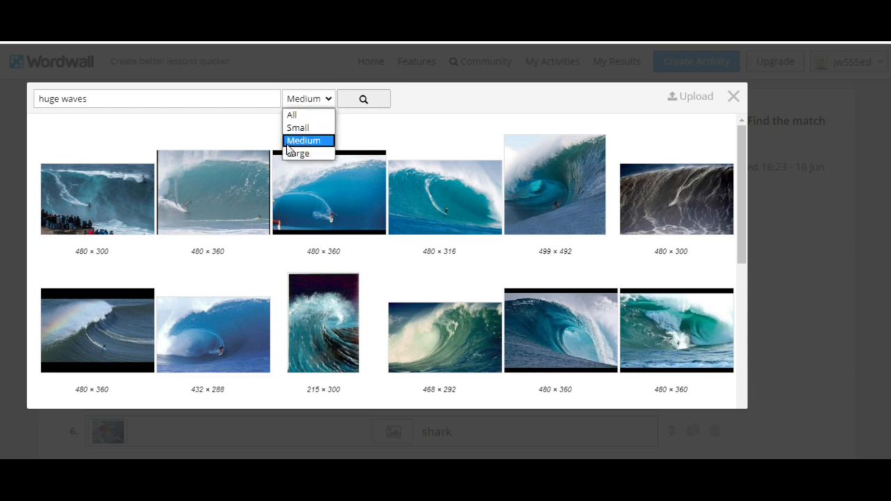
mouse_move(304, 143)
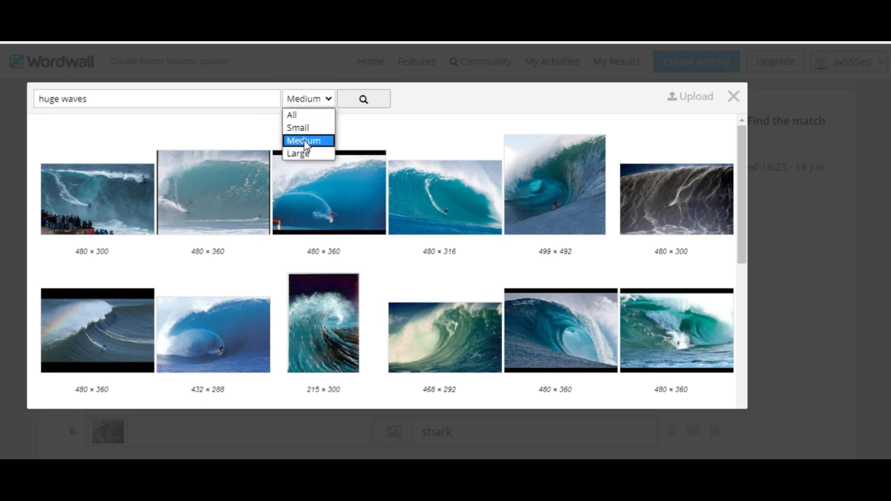
click(303, 140)
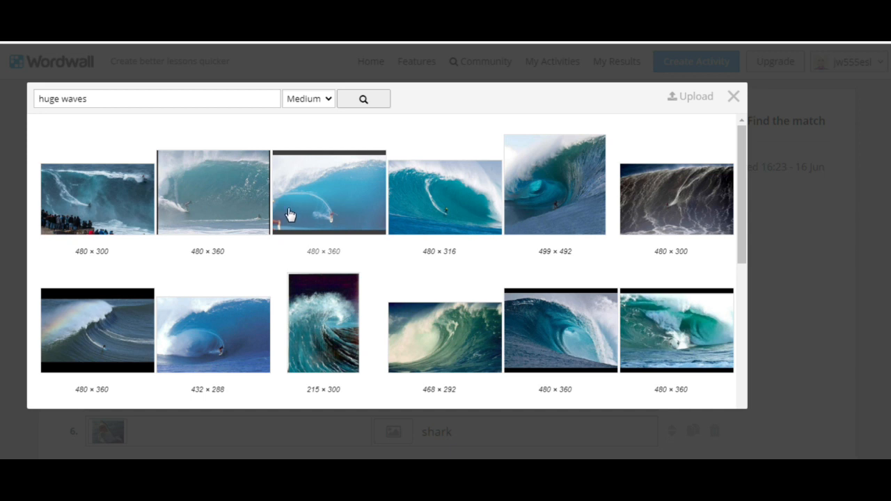
click(554, 330)
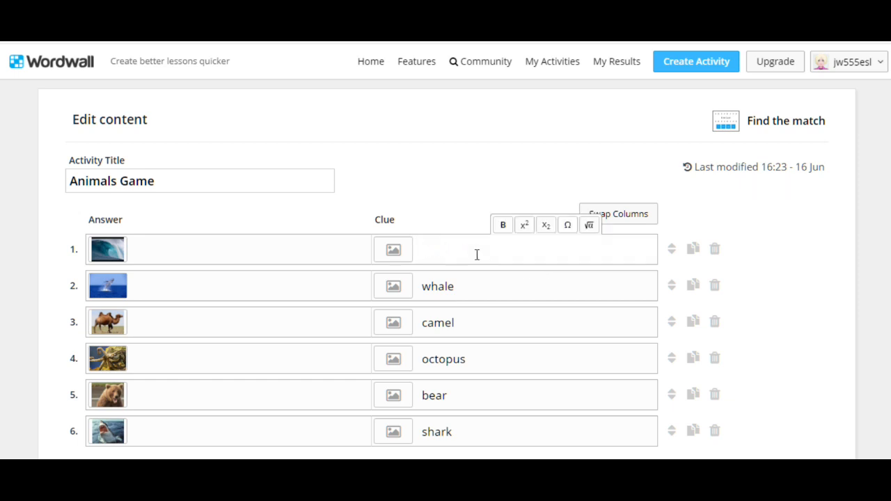
Step: Enter 'huge waves' as the first clue and begin replacing the whale picture
text(huge wa)
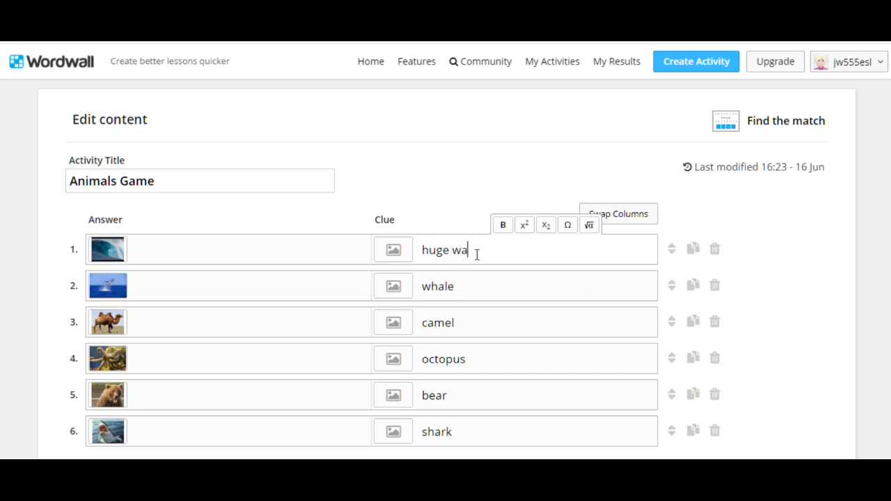
text(ves)
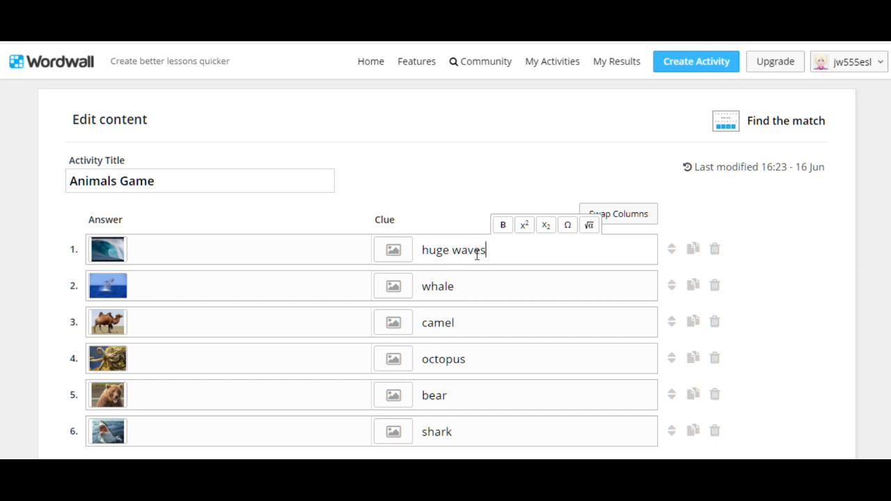
click(107, 285)
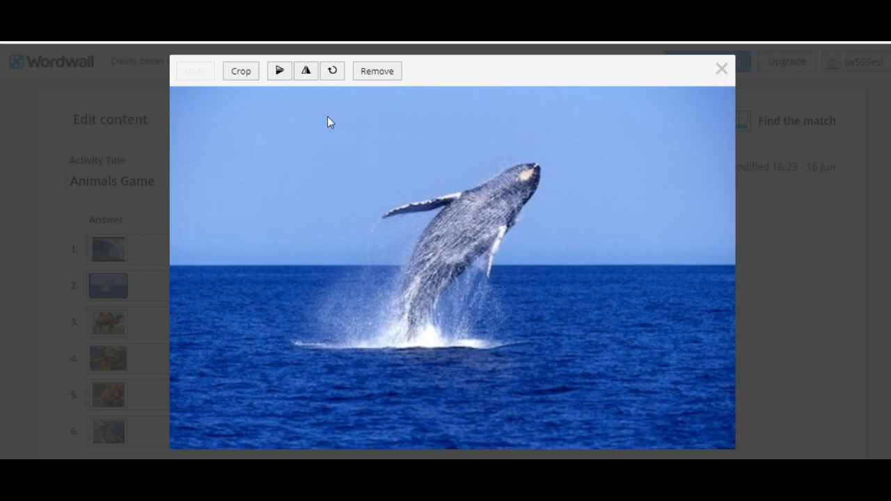
click(721, 68)
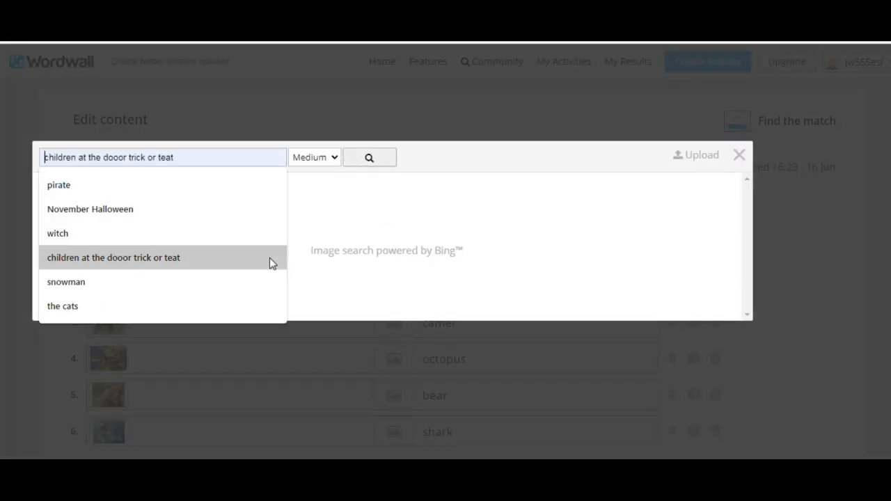
Step: Run an image search for the replacement whale-row picture
click(738, 155)
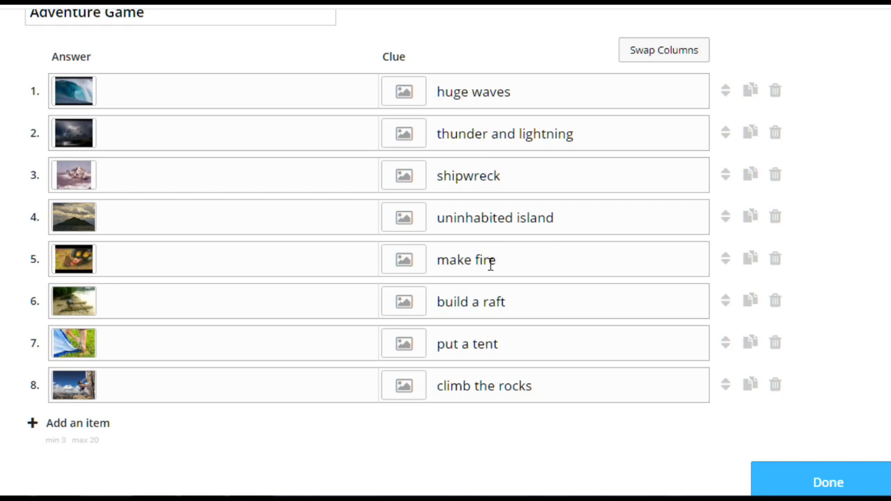
mouse_move(489, 344)
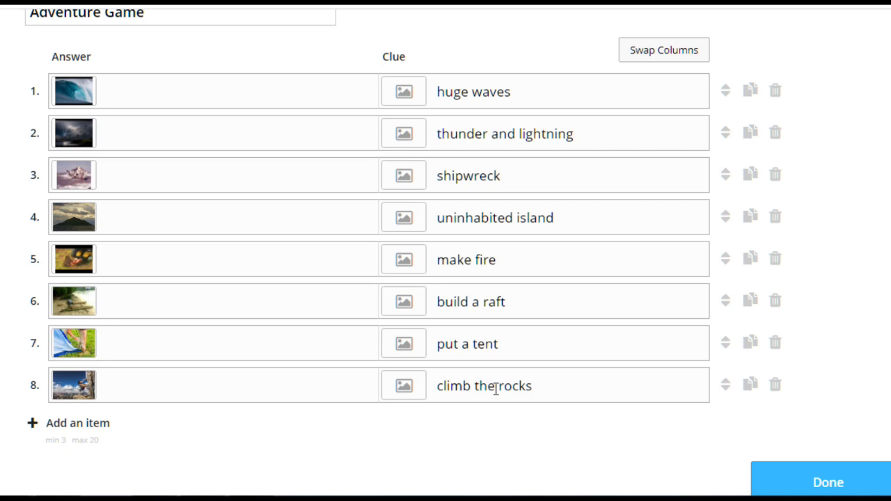
mouse_move(623, 390)
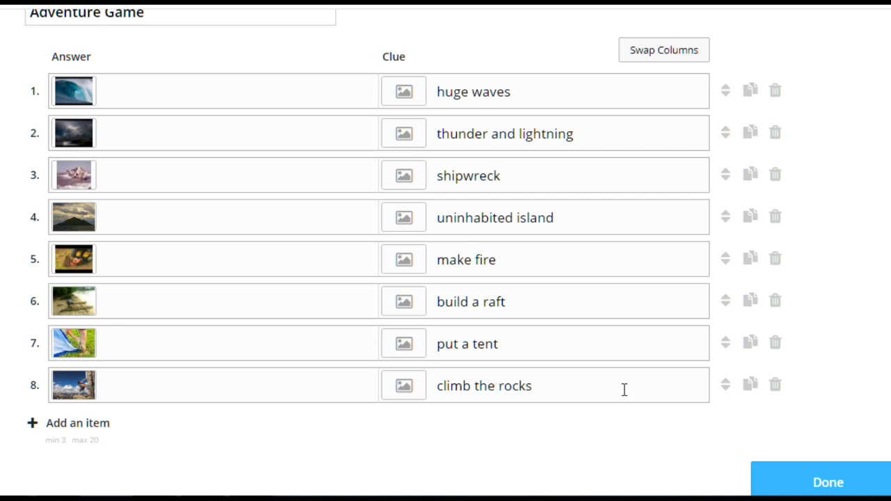
Step: Save the Adventure Game with Done and open its Share options
click(827, 482)
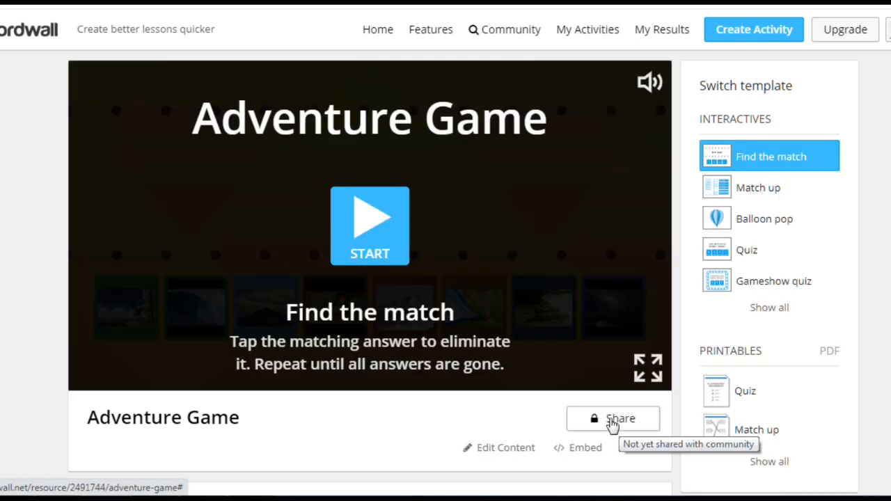
click(612, 418)
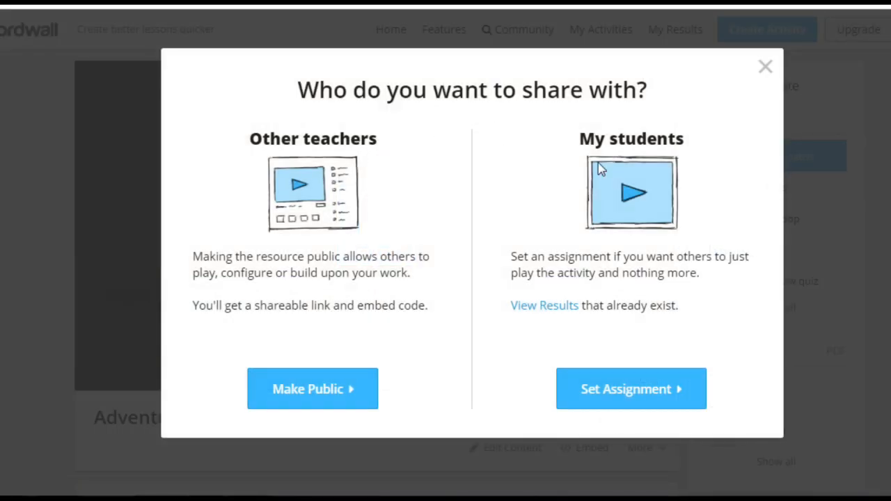
Step: Set a student assignment for Adventure Game with the leaderboard enabled, then close the confirmation
click(631, 389)
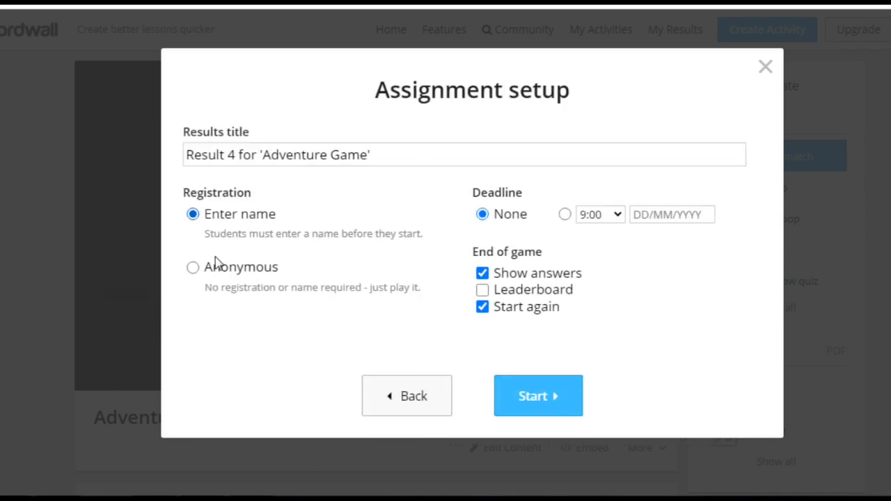
click(482, 290)
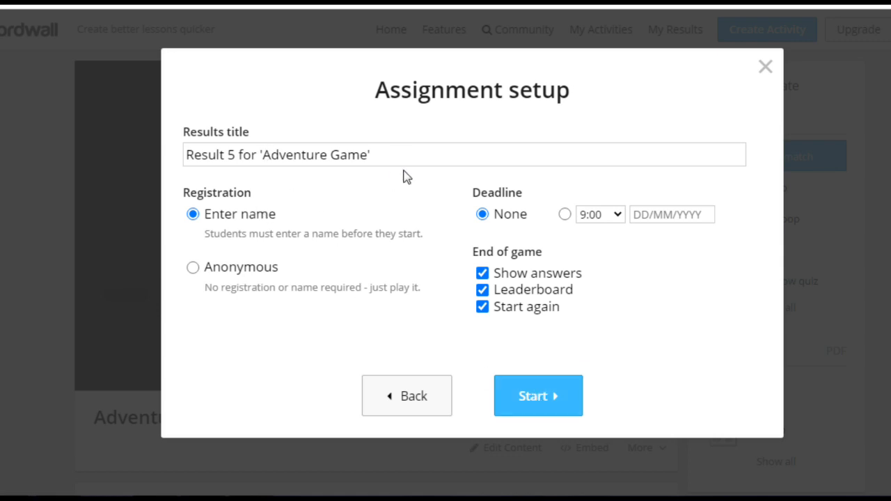
click(537, 395)
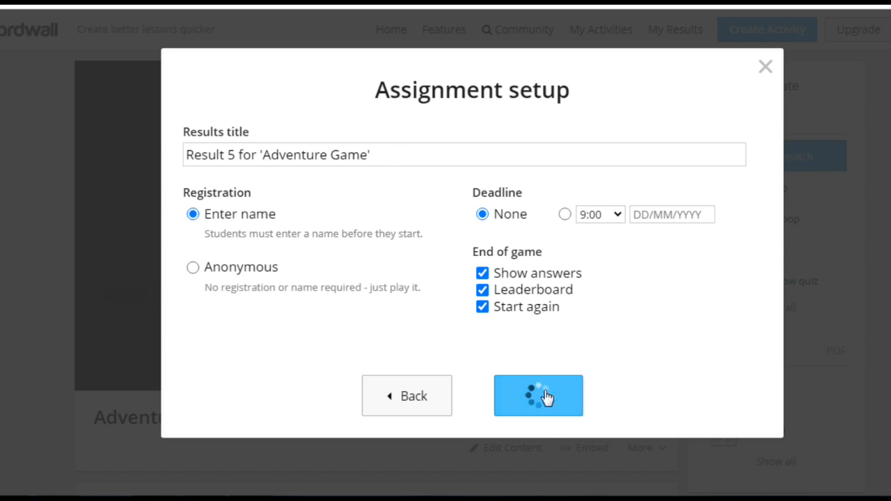
click(537, 396)
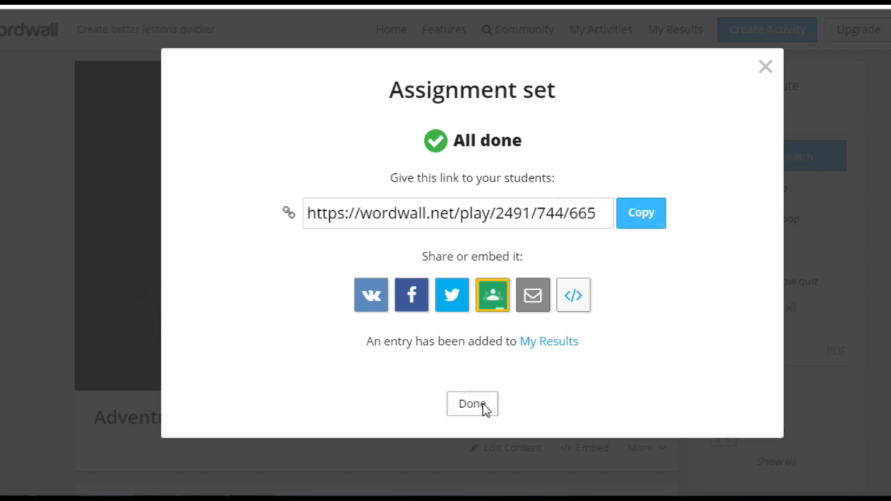
click(472, 404)
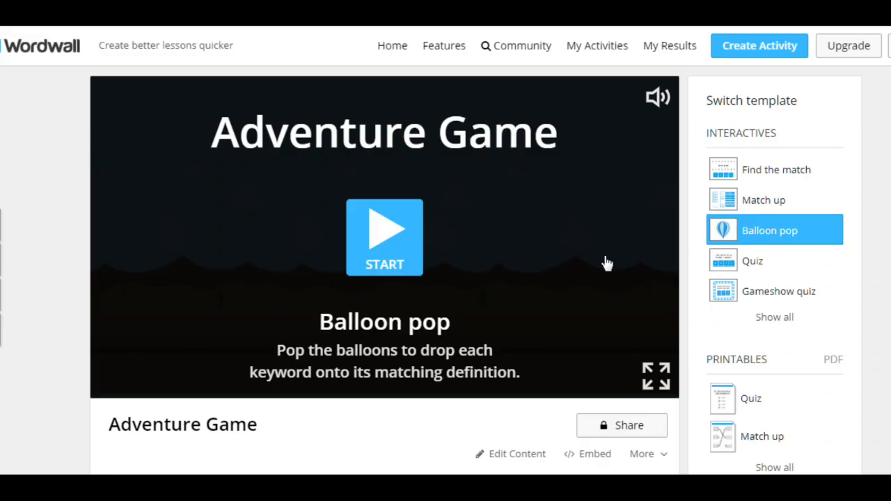
mouse_move(848, 263)
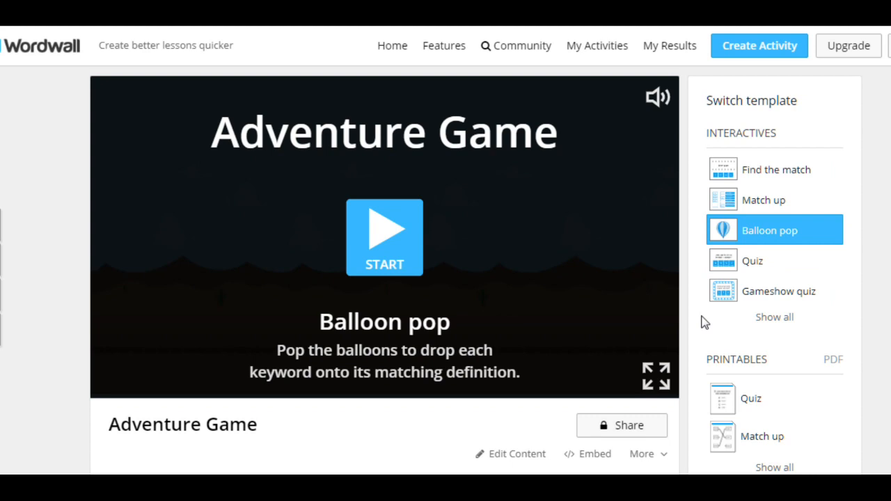
mouse_move(704, 317)
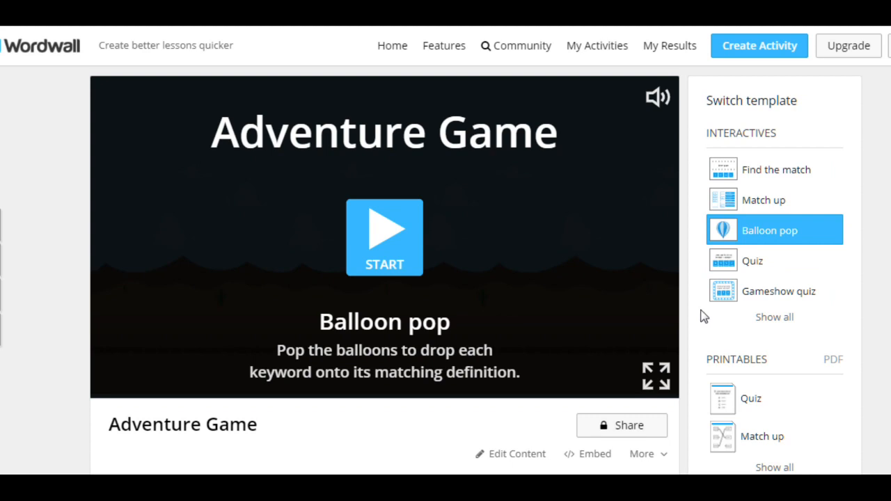
mouse_move(681, 245)
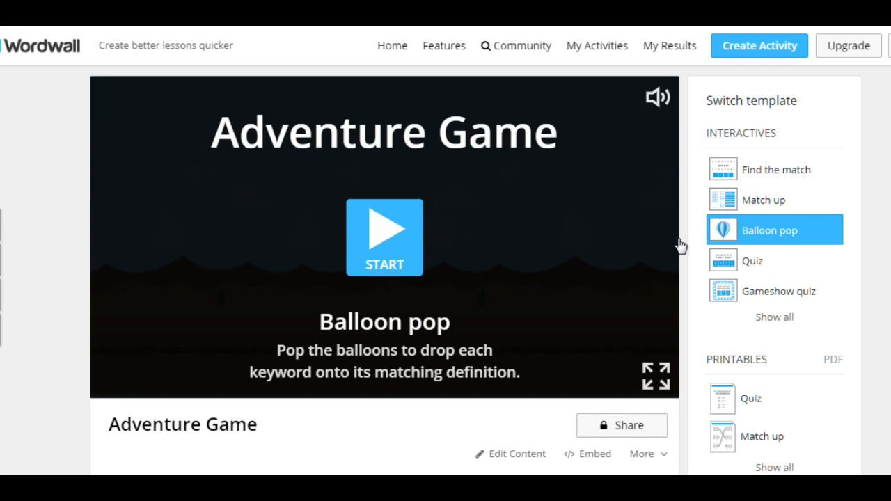
mouse_move(814, 240)
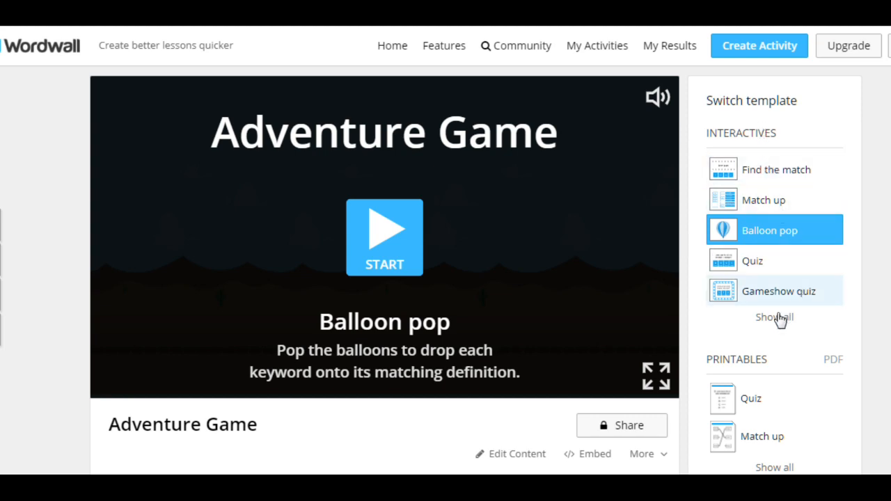
Step: Switch Adventure Game to the Random cards template and reopen its content as Find the match
click(773, 318)
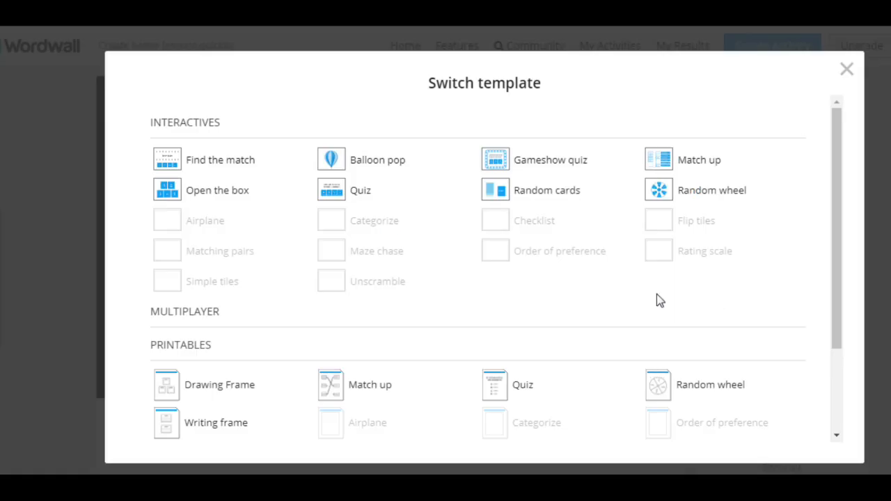
mouse_move(245, 213)
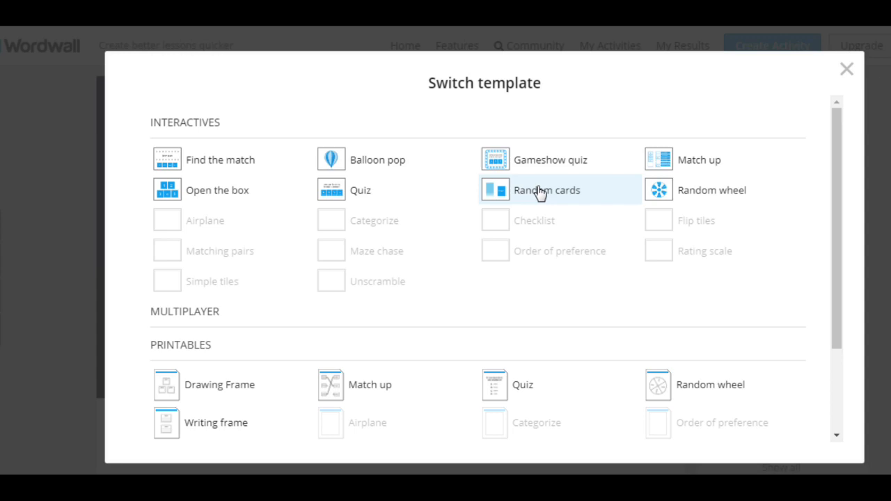
click(547, 190)
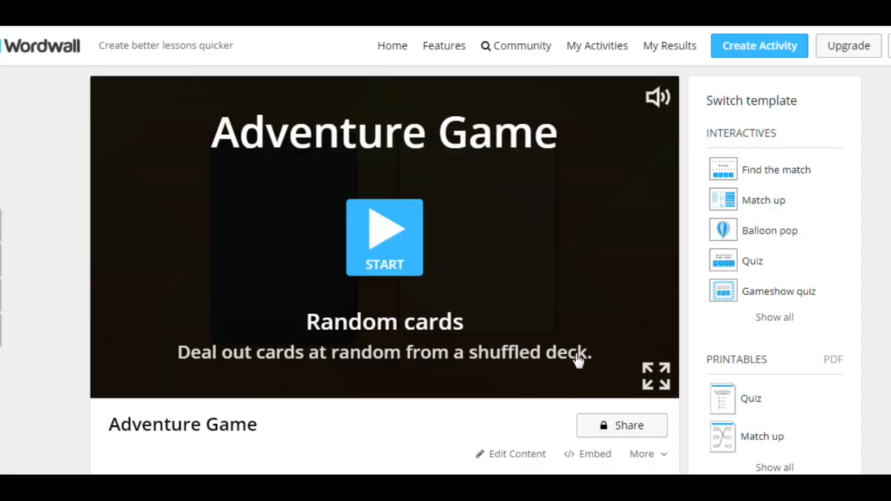
click(517, 453)
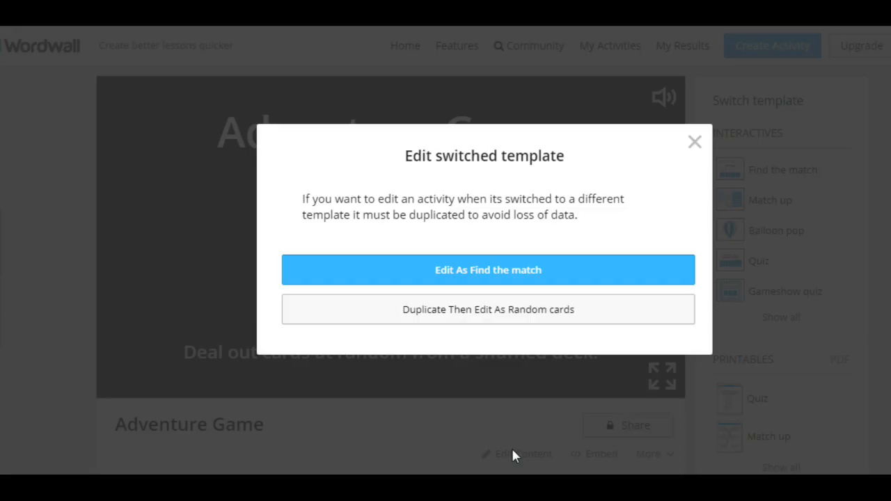
click(487, 270)
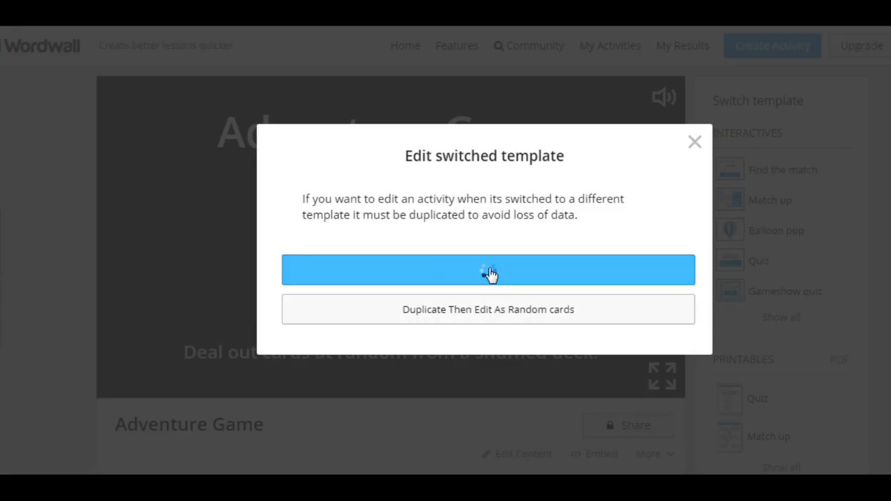
Step: Search images for 'thunder and lightning' and add the lightning-over-road picture to that clue
click(487, 269)
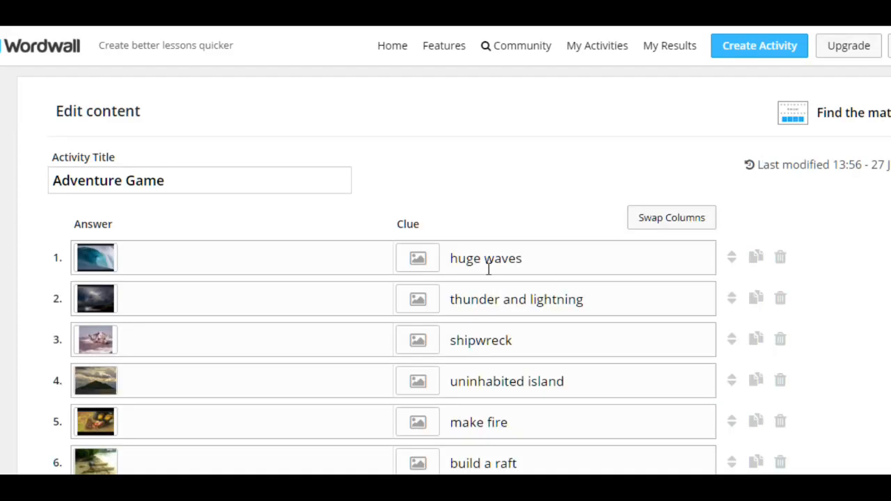
scroll(down, 3)
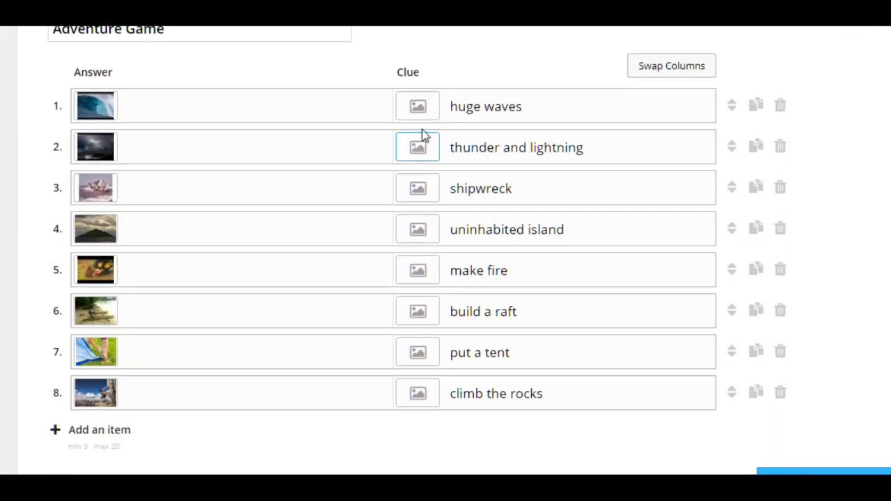
mouse_move(417, 229)
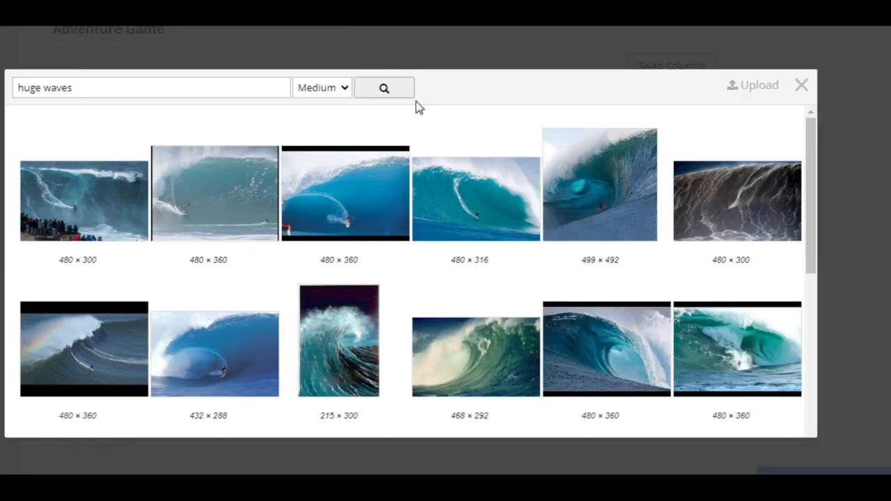
click(83, 202)
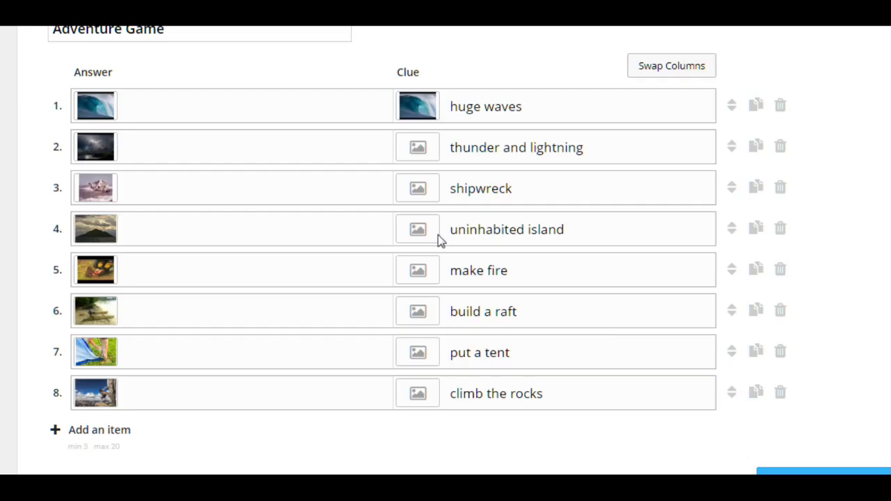
click(417, 147)
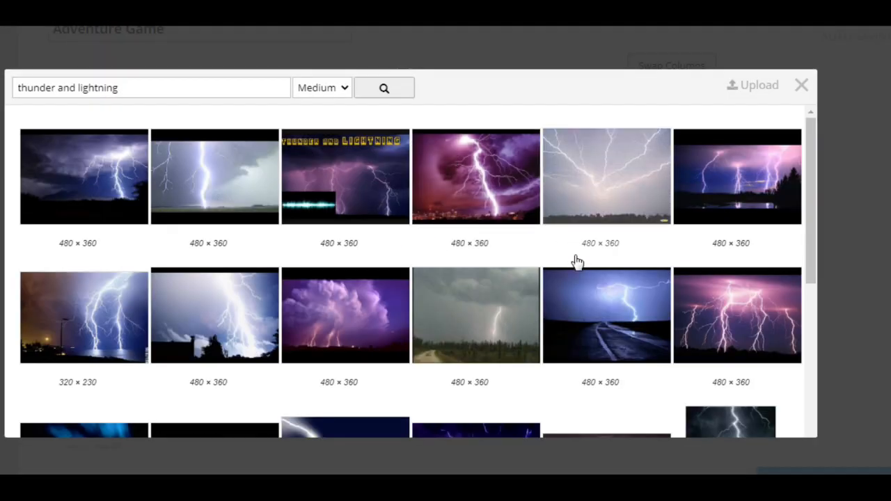
click(606, 176)
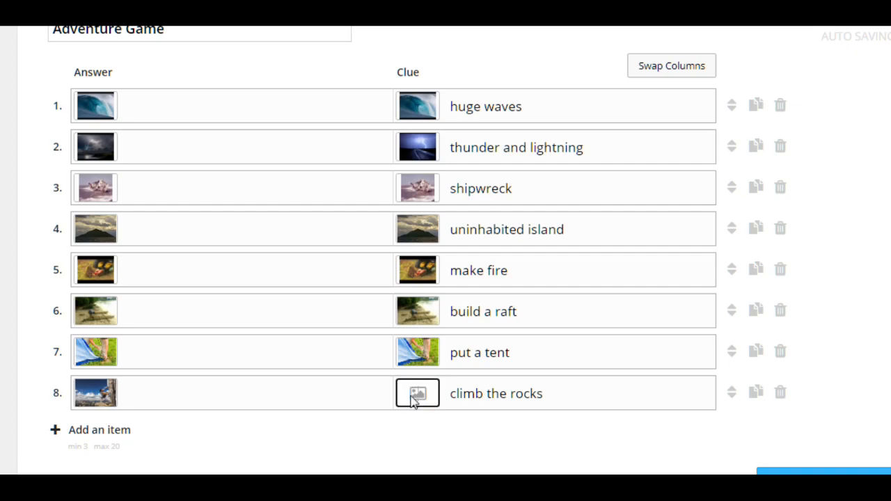
Step: Add a picture to item 8's climb the rocks clue and save with Done
click(417, 392)
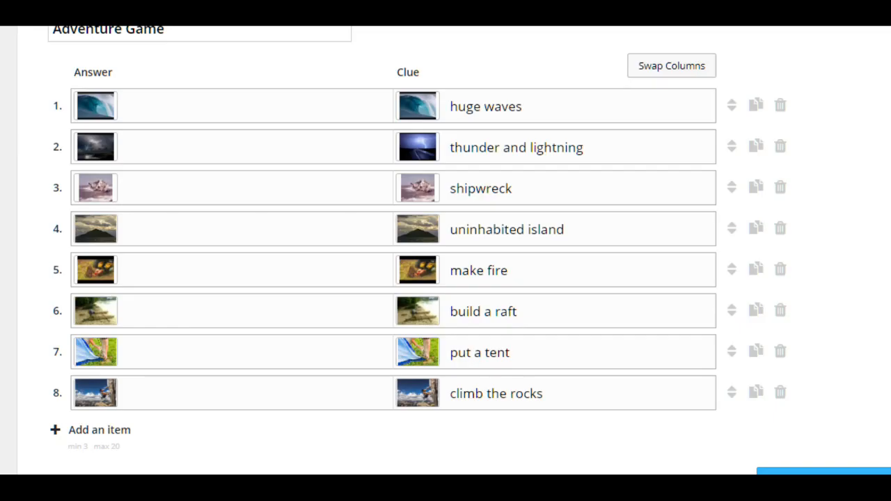
scroll(down, 3)
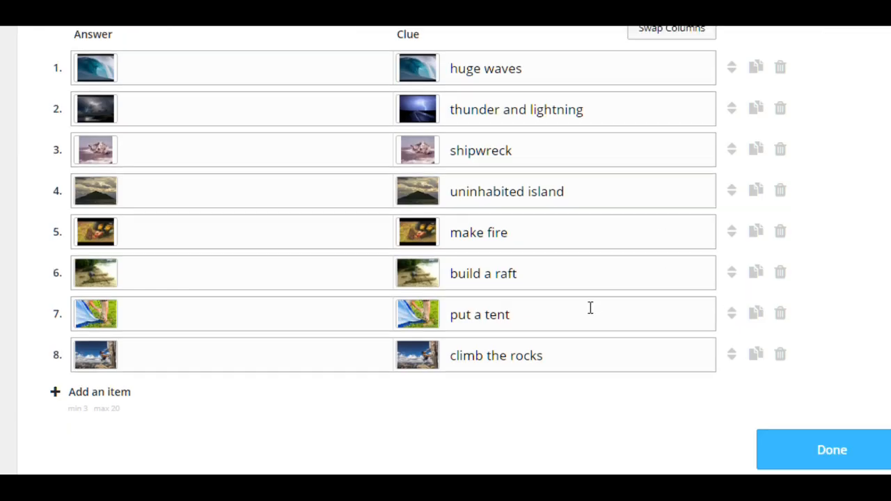
click(831, 450)
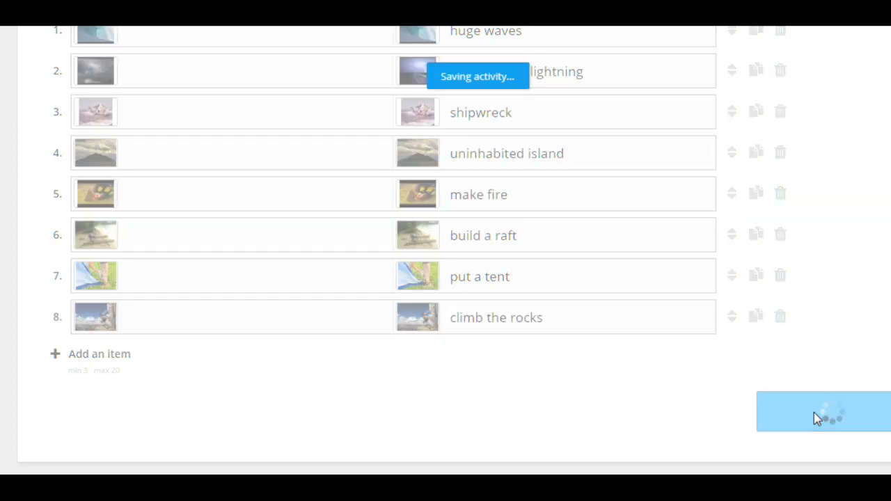
Step: Let the saved activity reopen as Random cards and scroll down to its Theme and Options
click(822, 411)
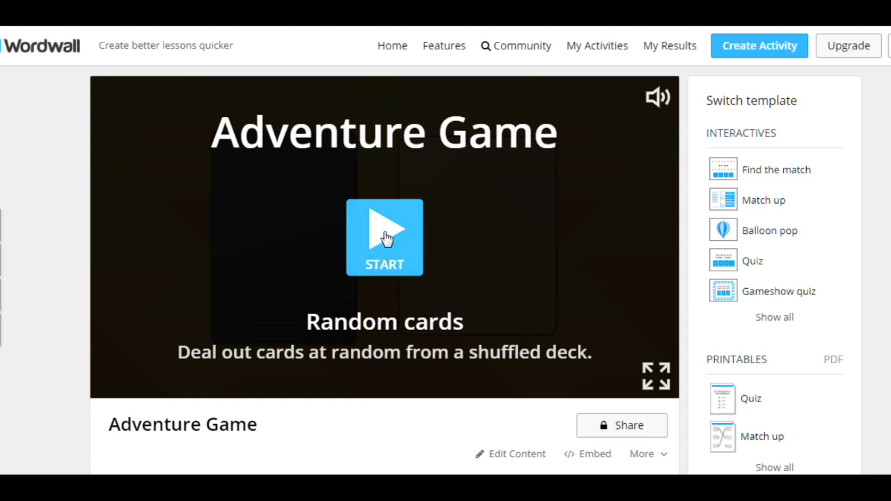
scroll(down, 3)
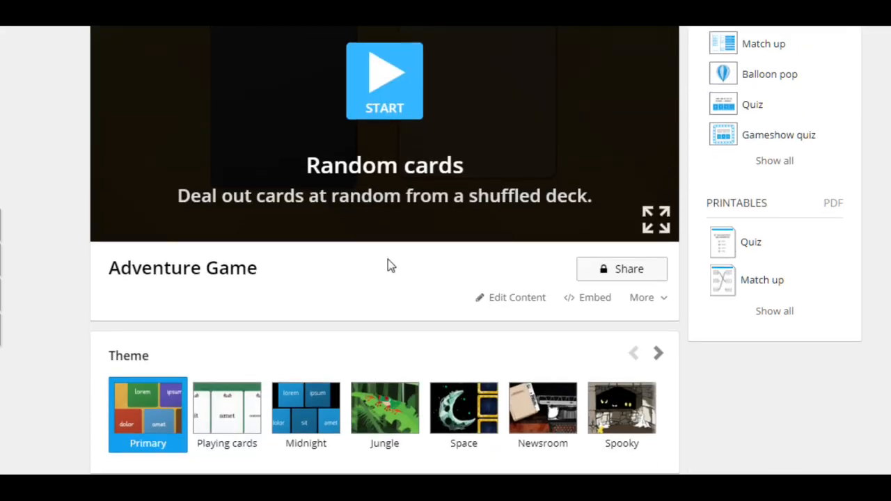
scroll(down, 3)
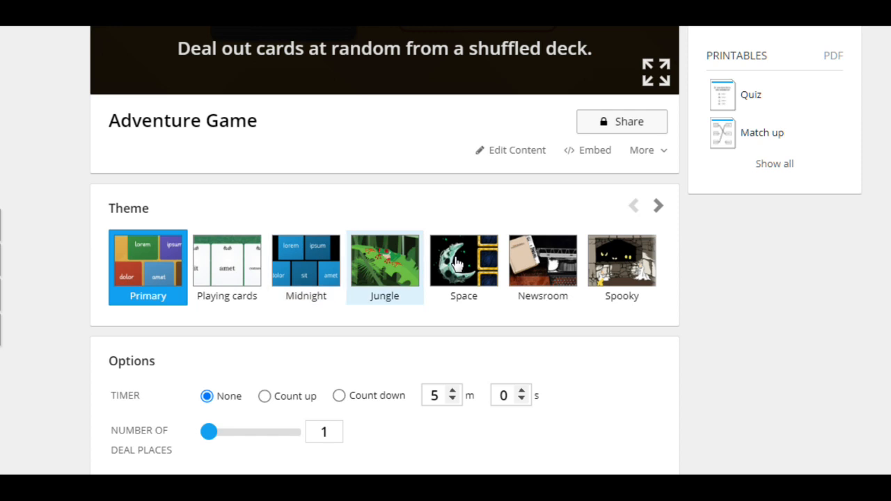
scroll(down, 3)
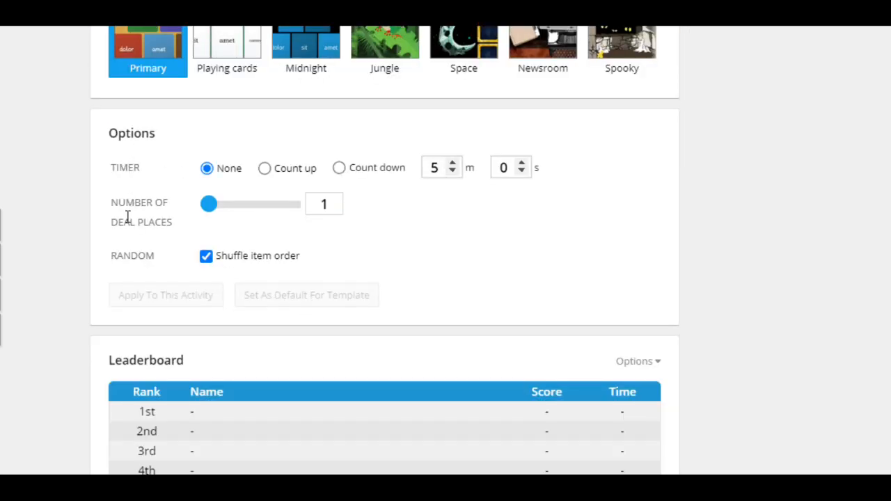
scroll(down, 3)
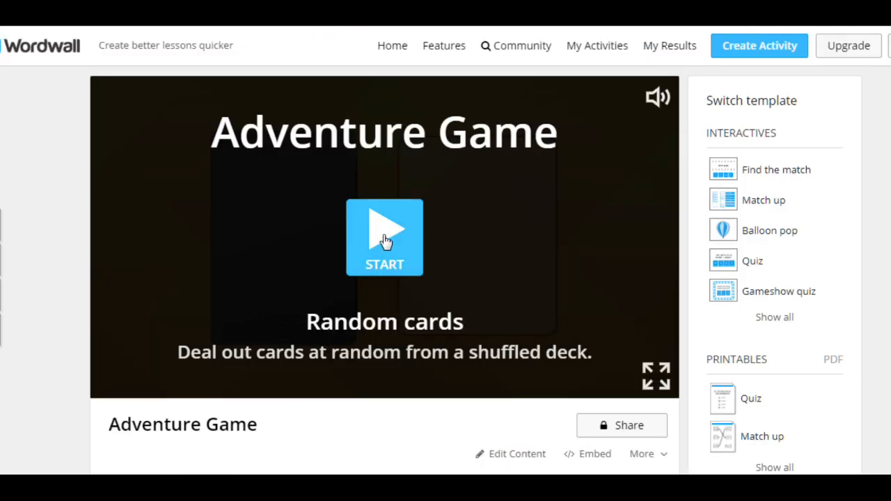
Step: Start Random cards and keep dealing cards, from thunder and lightning through to shipwreck
click(384, 237)
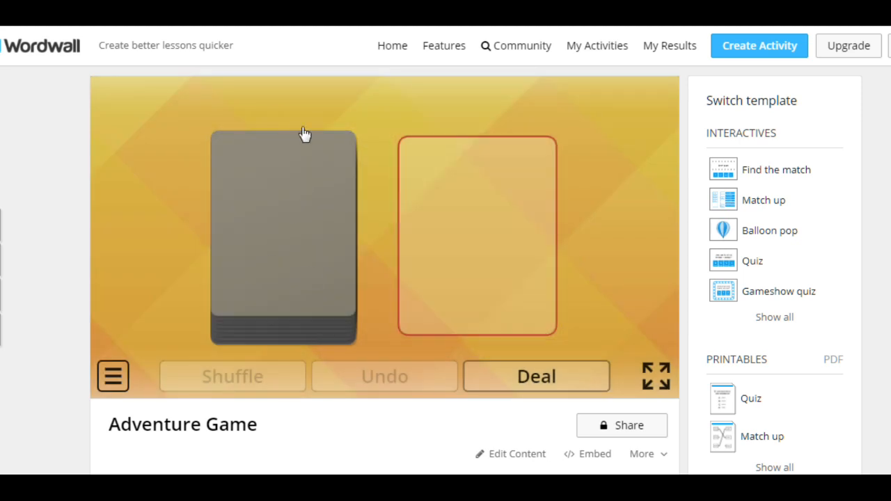
mouse_move(271, 165)
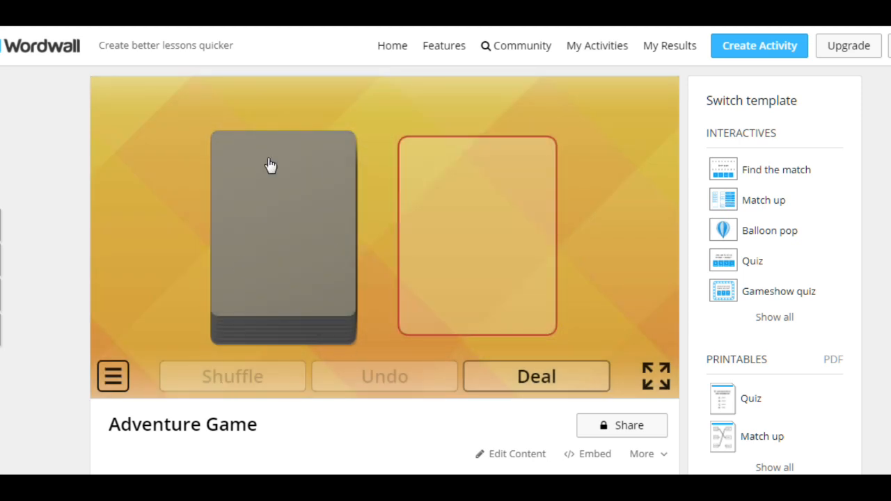
click(536, 376)
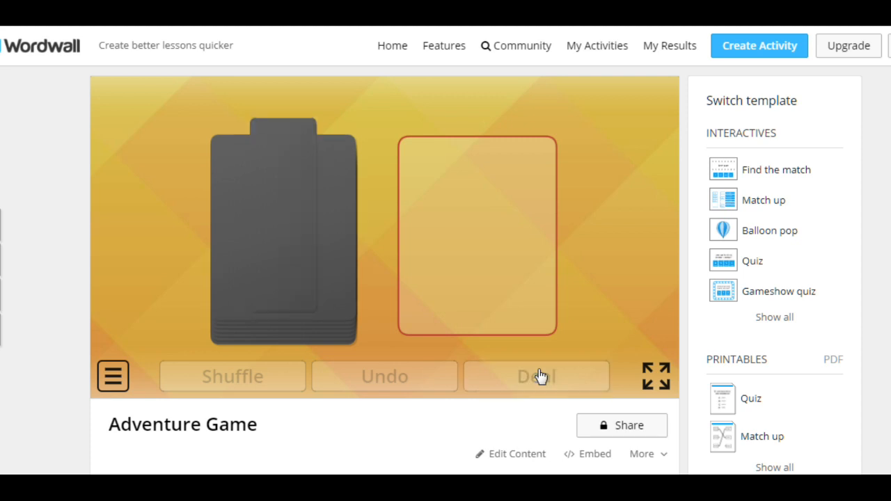
click(536, 376)
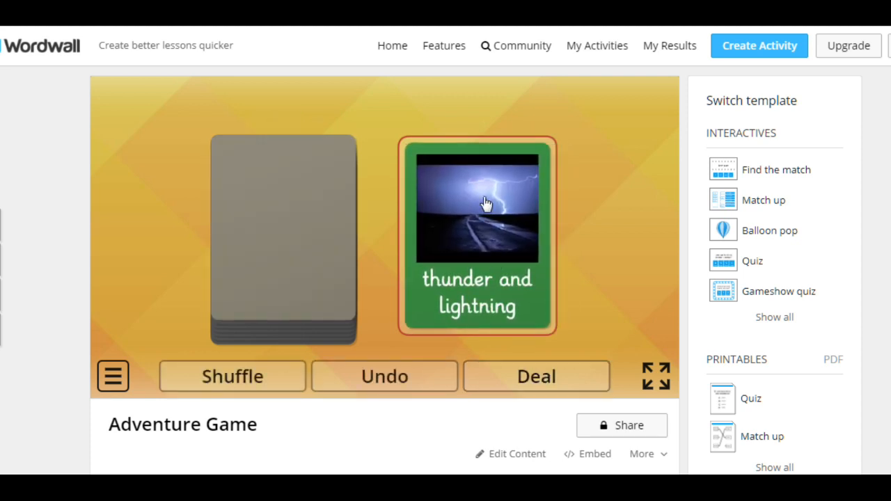
mouse_move(439, 298)
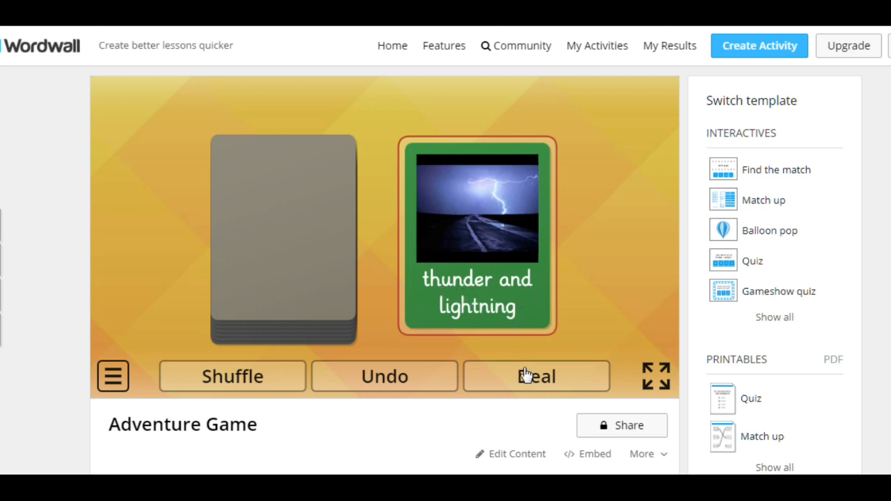
click(536, 376)
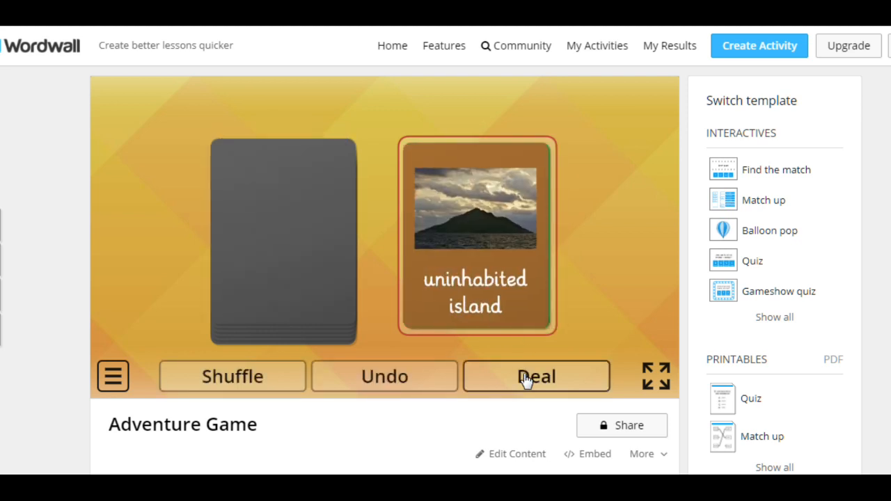
click(536, 375)
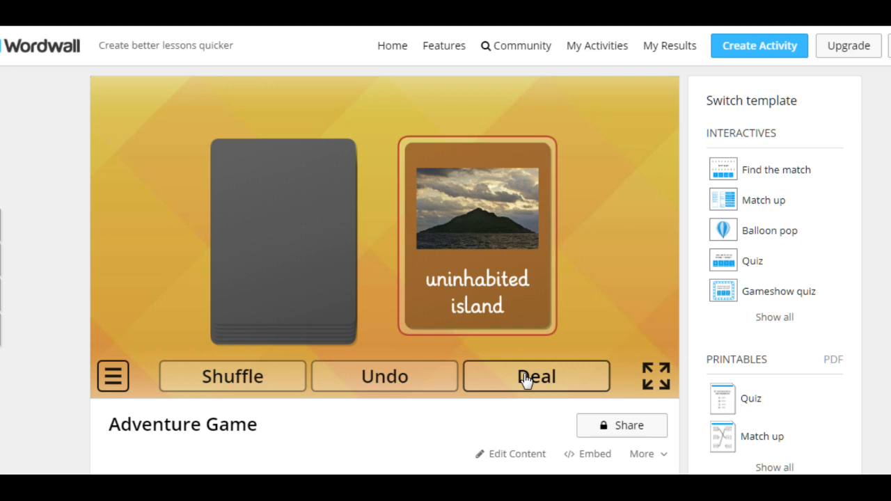
click(536, 376)
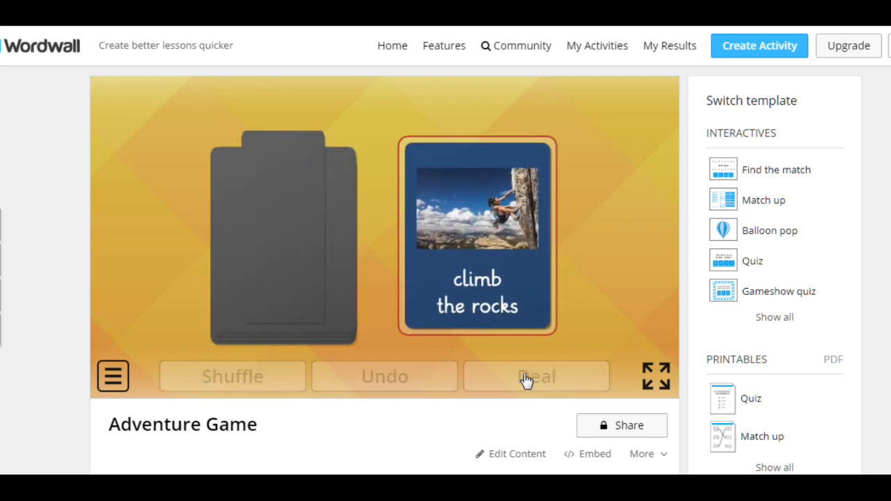
click(536, 376)
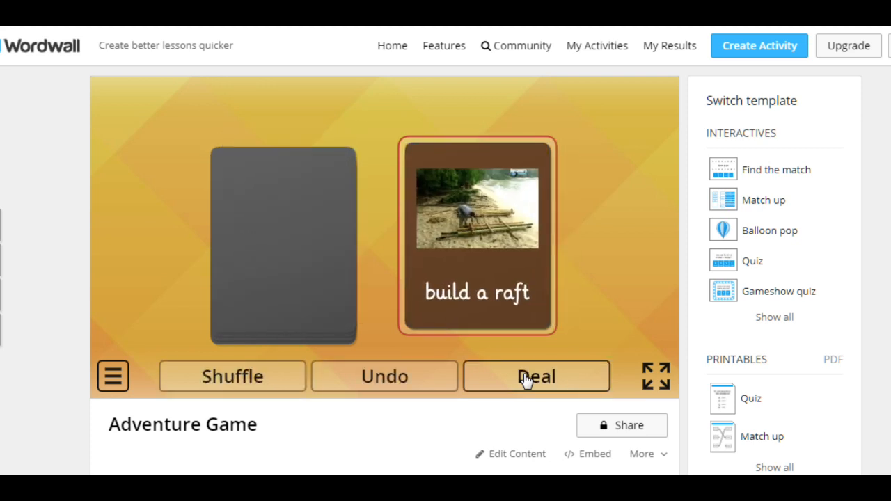
click(536, 376)
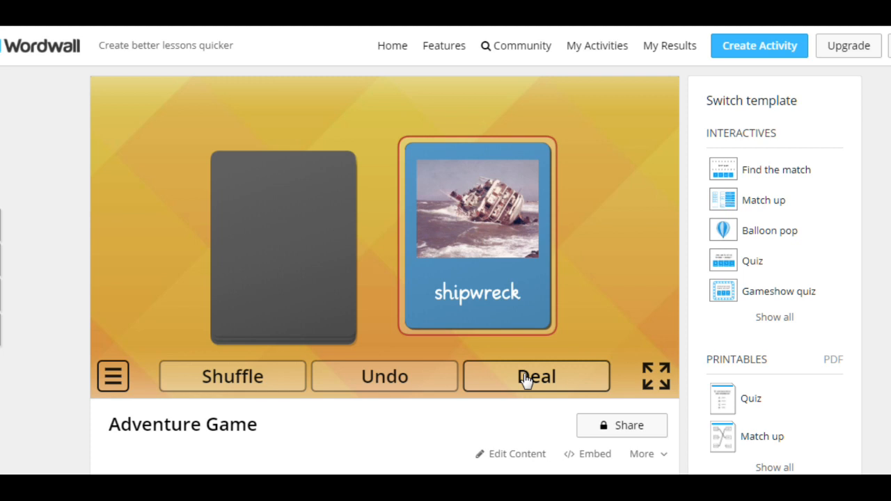
click(536, 376)
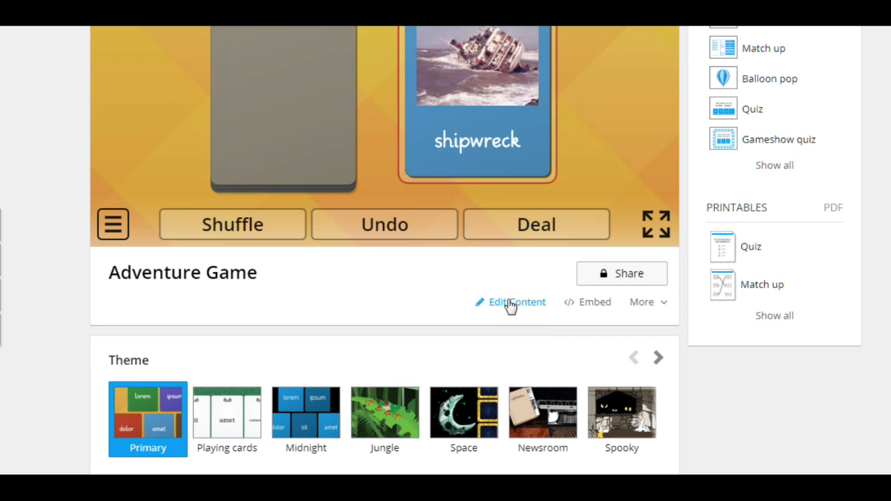
Step: Reopen the Adventure Game items as Find the match, then save them back to Random cards
click(511, 302)
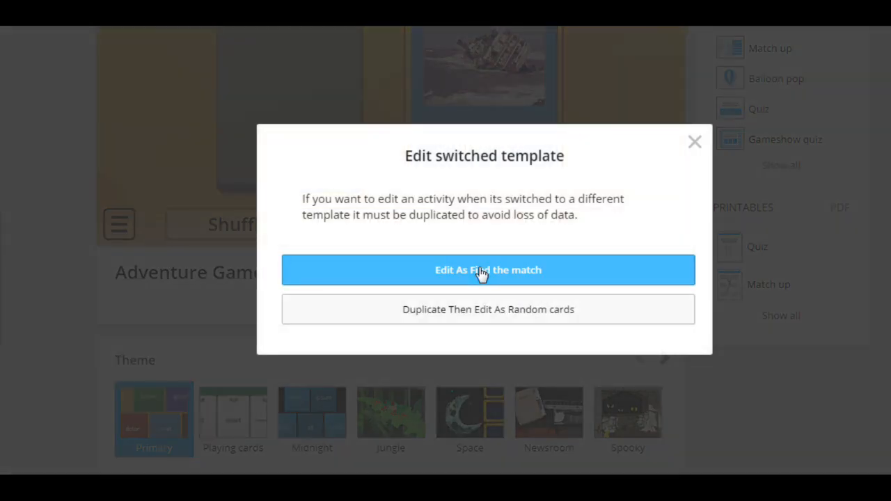
click(487, 270)
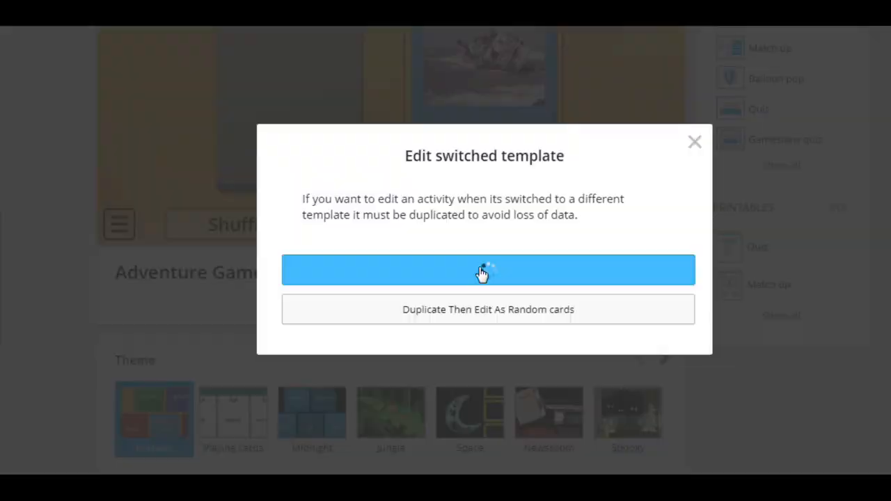
click(487, 269)
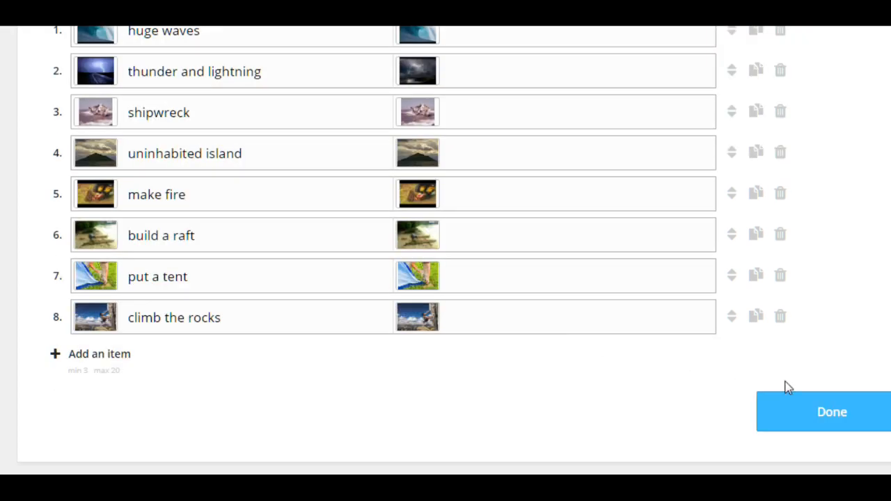
click(832, 411)
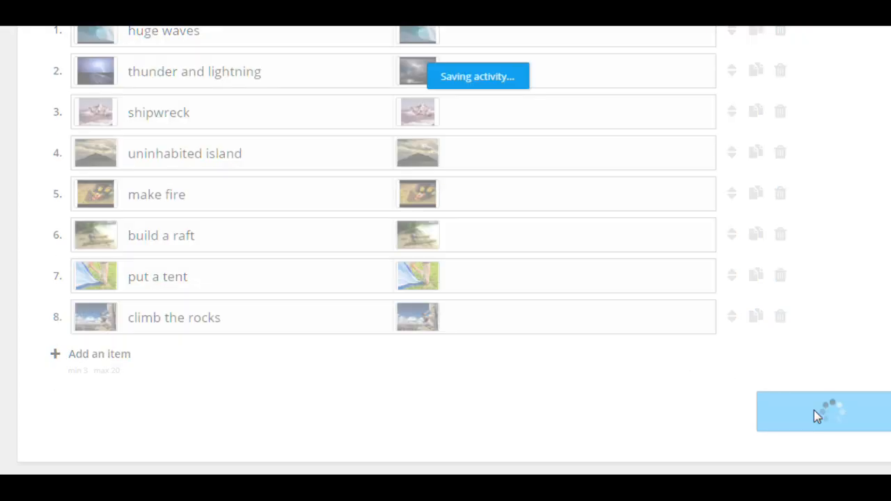
click(822, 412)
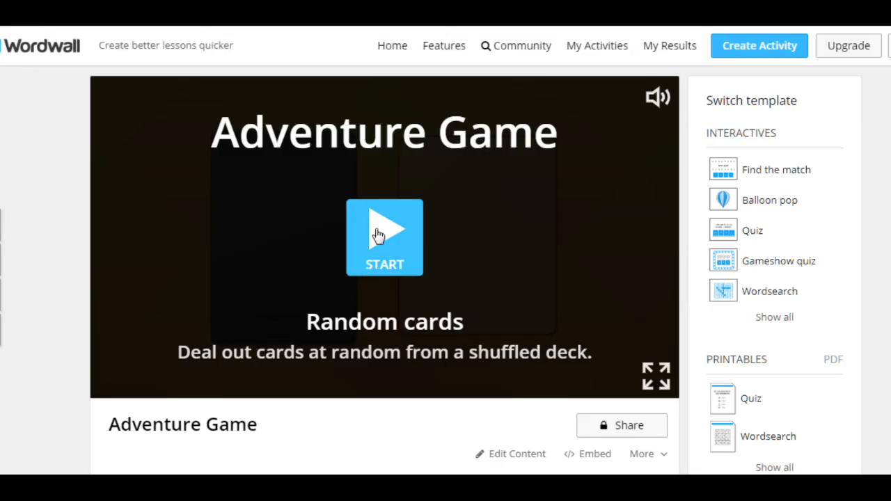
Step: Restart Random cards, deal the climbing and tent cards, then show all templates
click(384, 237)
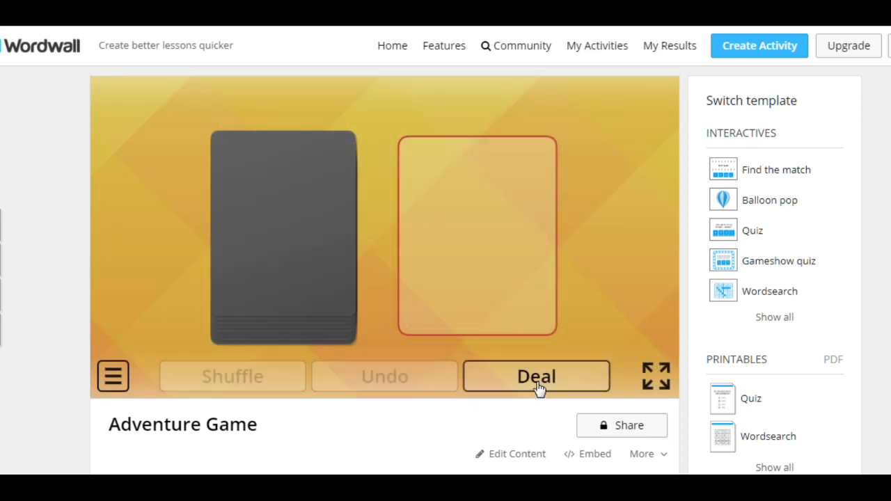
click(536, 375)
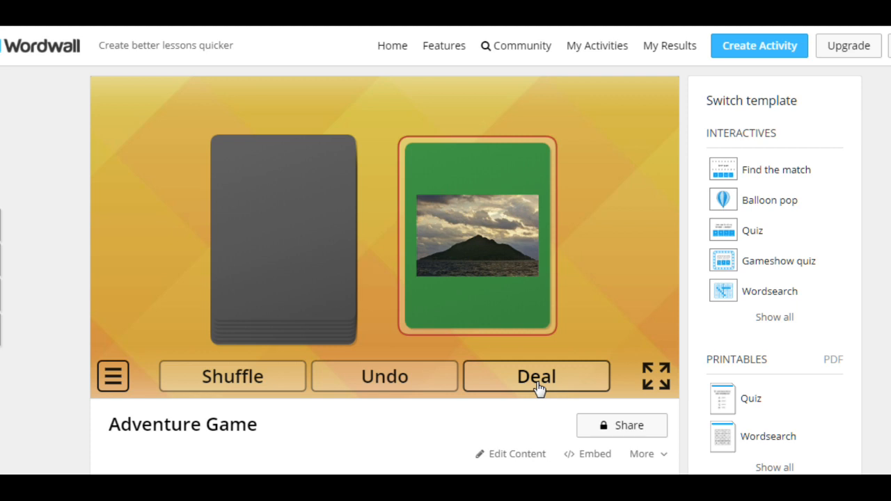
click(536, 377)
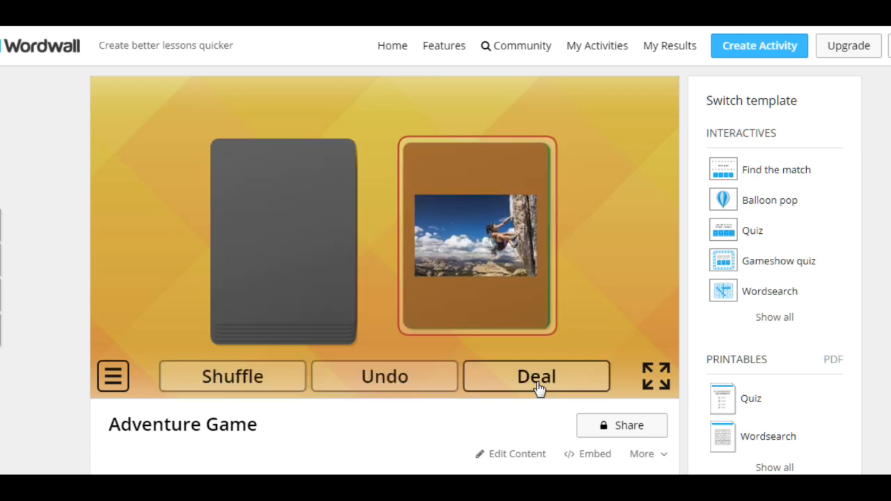
click(535, 376)
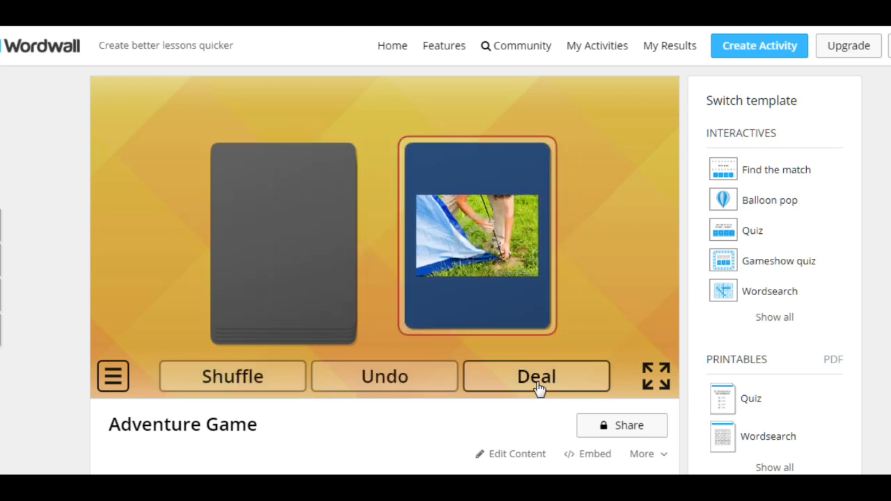
click(536, 376)
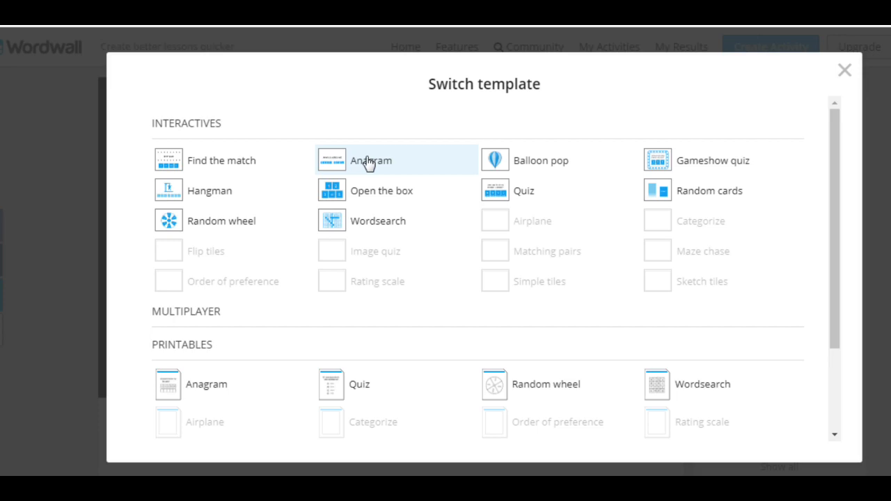
Step: Try the game as an Anagram, placing h first in the wave word, then revert to Random cards
click(370, 160)
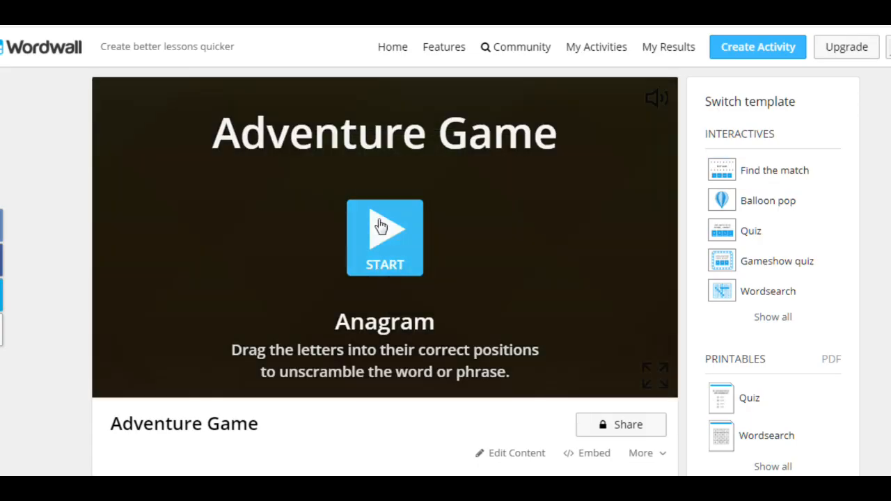
click(385, 238)
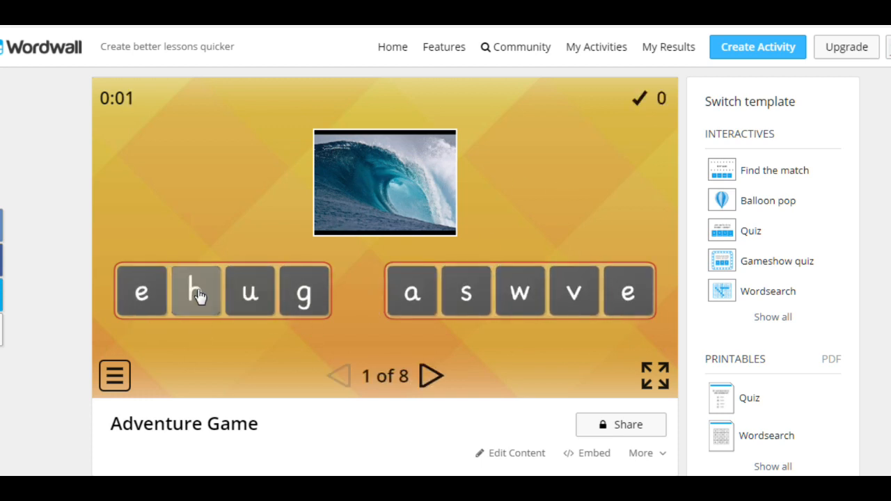
click(195, 290)
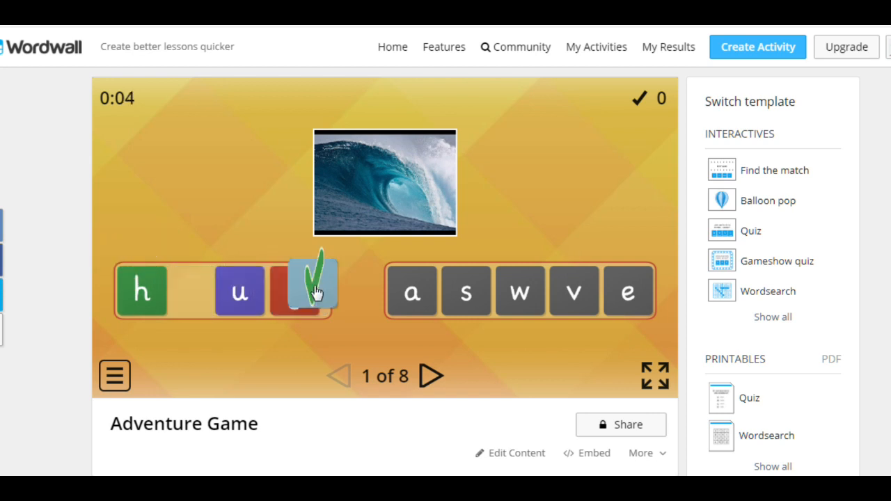
click(304, 290)
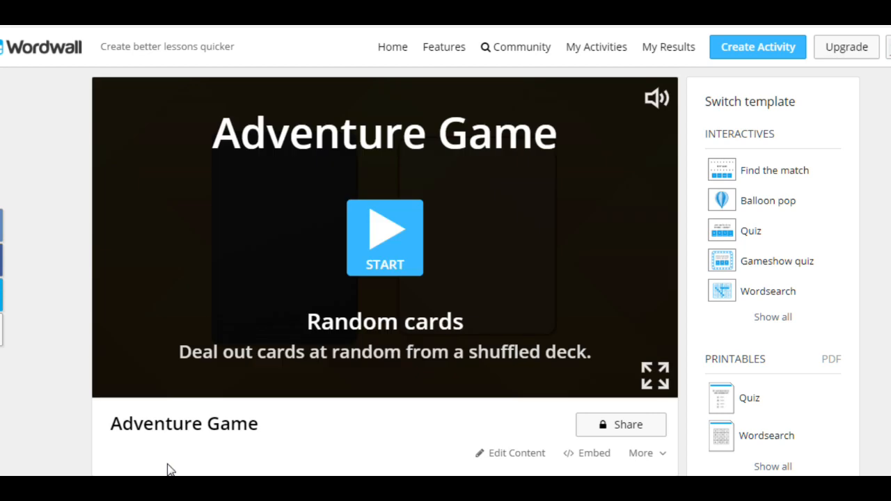
mouse_move(382, 240)
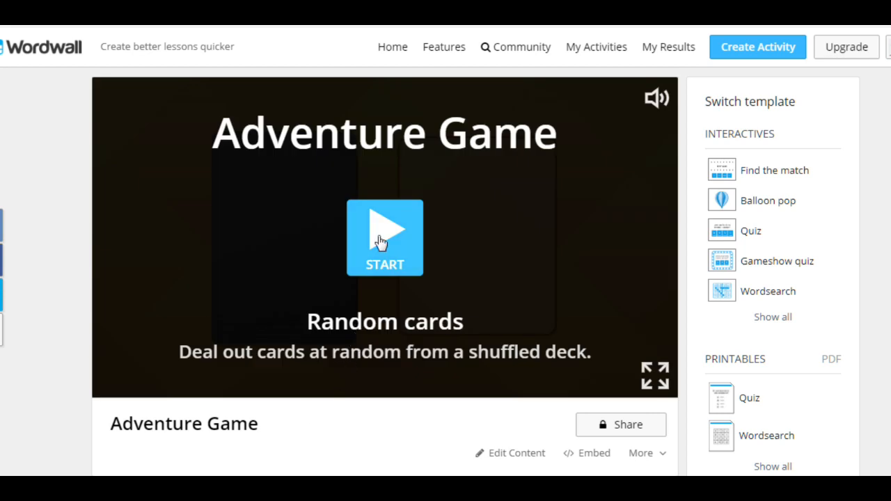
Step: Restart Random cards, deal the lightning and raft cards, then show all templates
click(384, 238)
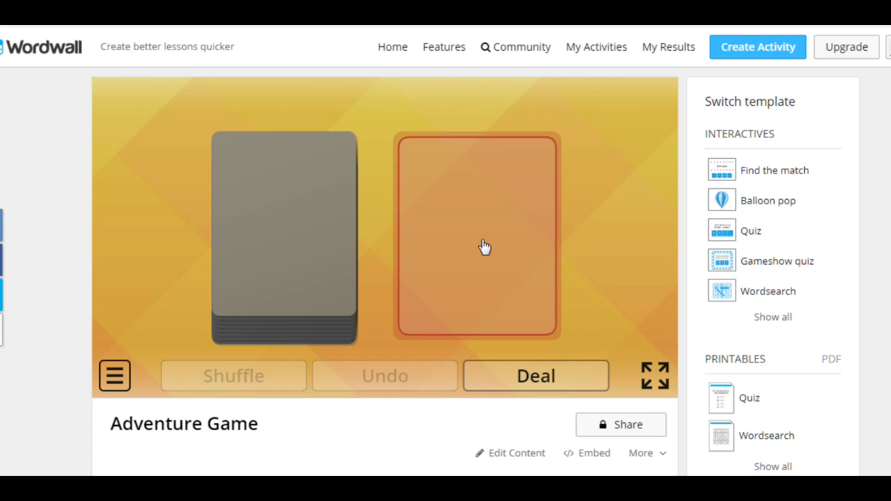
mouse_move(494, 368)
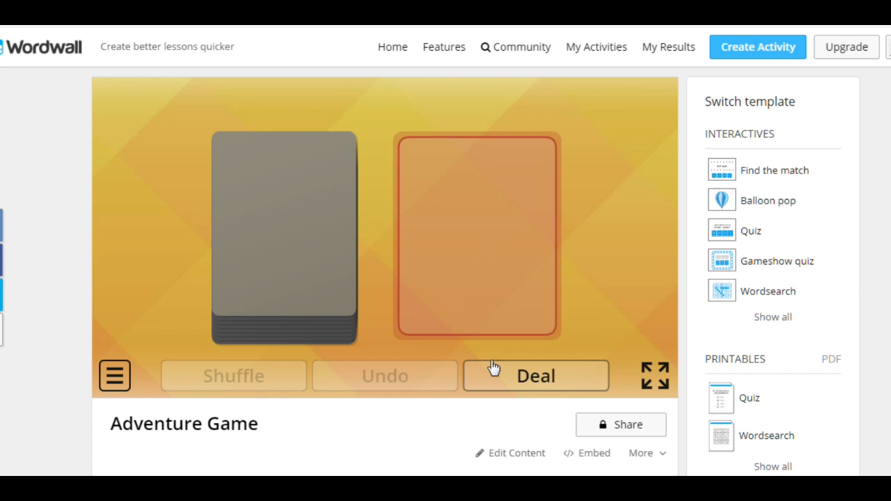
click(536, 375)
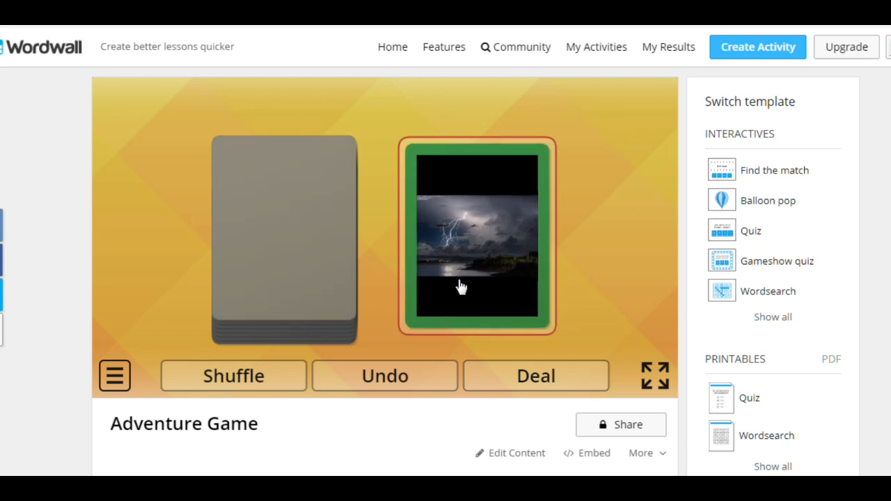
mouse_move(450, 286)
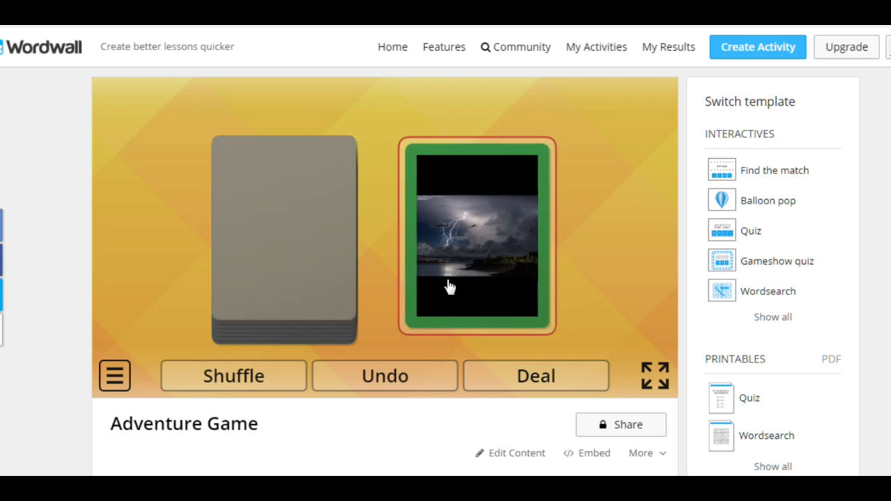
click(535, 376)
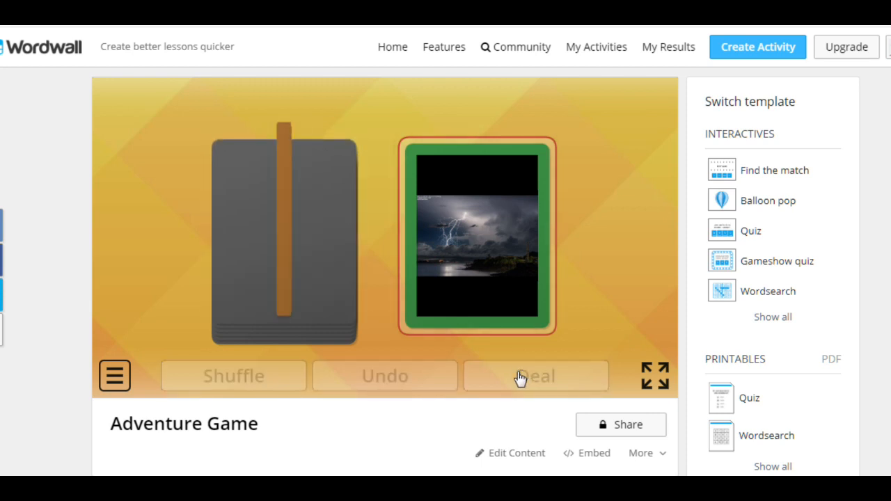
click(535, 376)
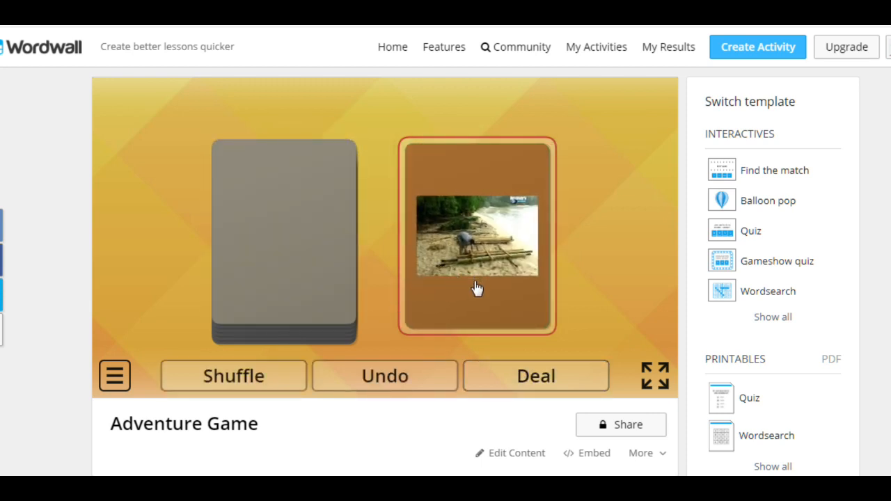
mouse_move(491, 317)
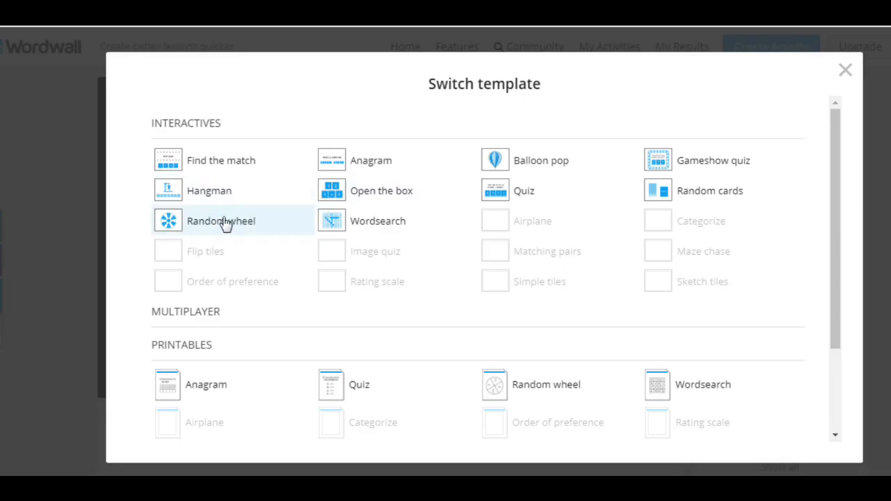
Step: Switch the activity to the Random wheel template, start it and spin the wheel
click(220, 160)
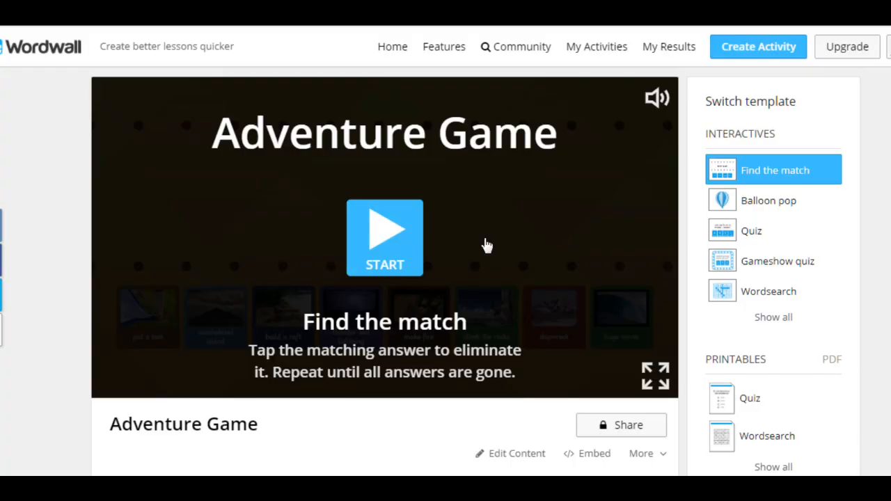
click(385, 238)
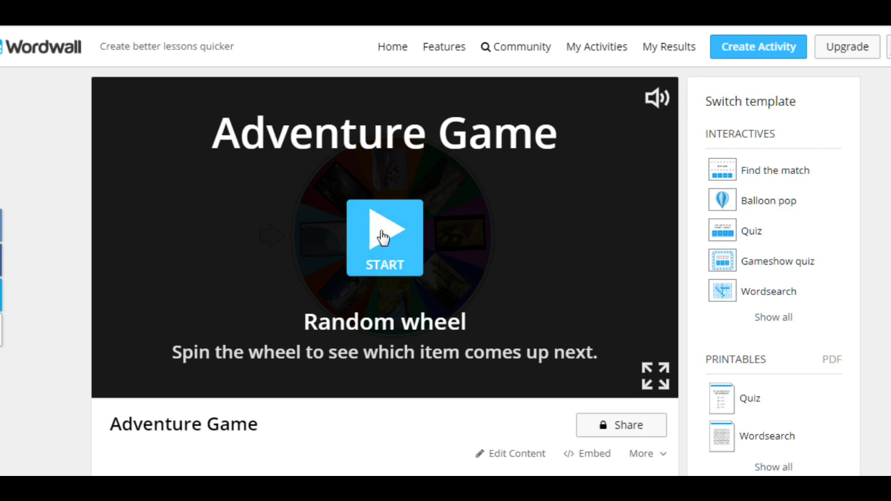
click(384, 238)
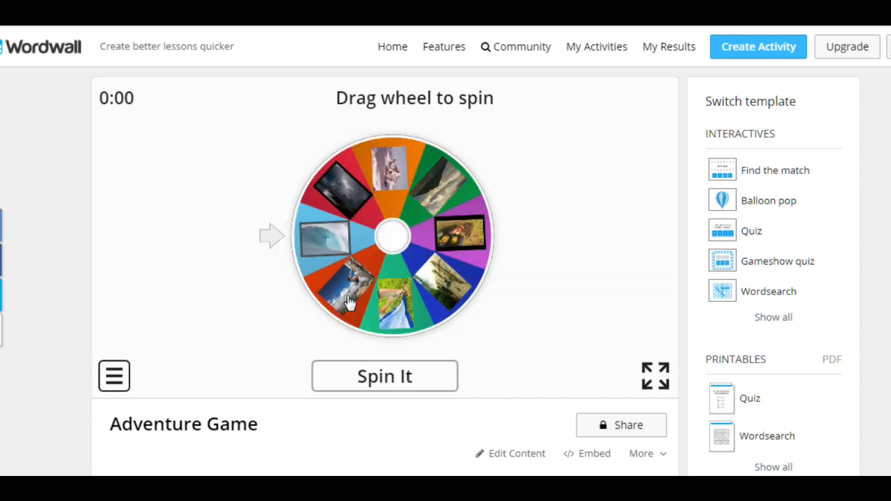
click(384, 375)
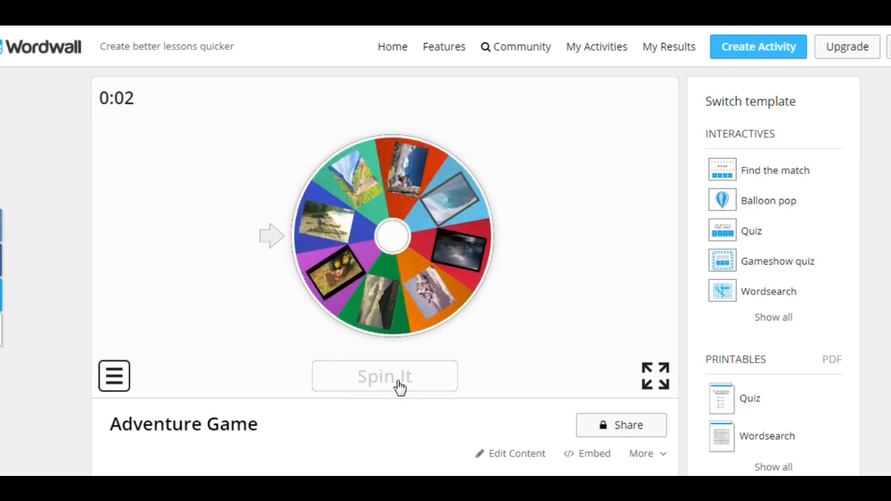
click(384, 375)
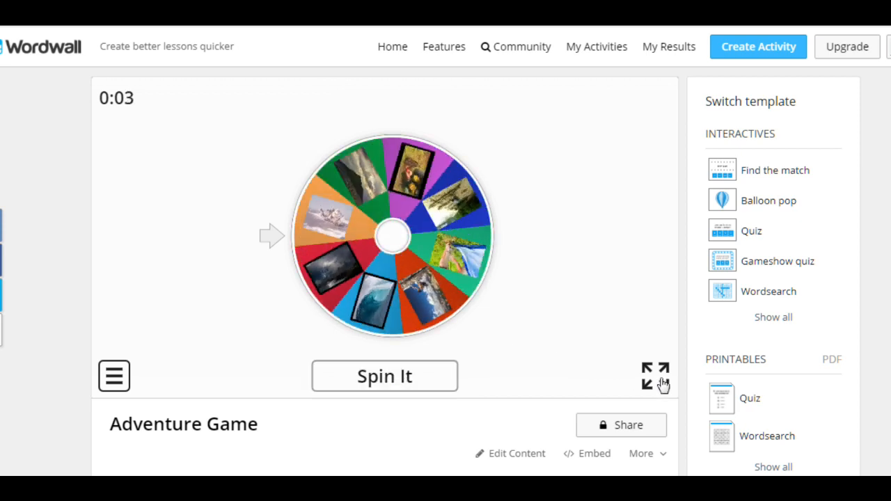
Step: Show the wheel full screen and spin again until it lands on huge waves
click(384, 376)
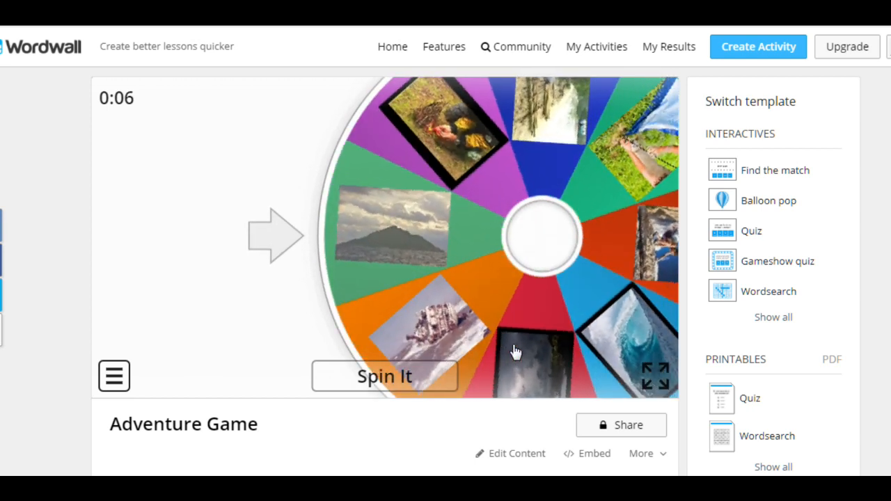
click(384, 376)
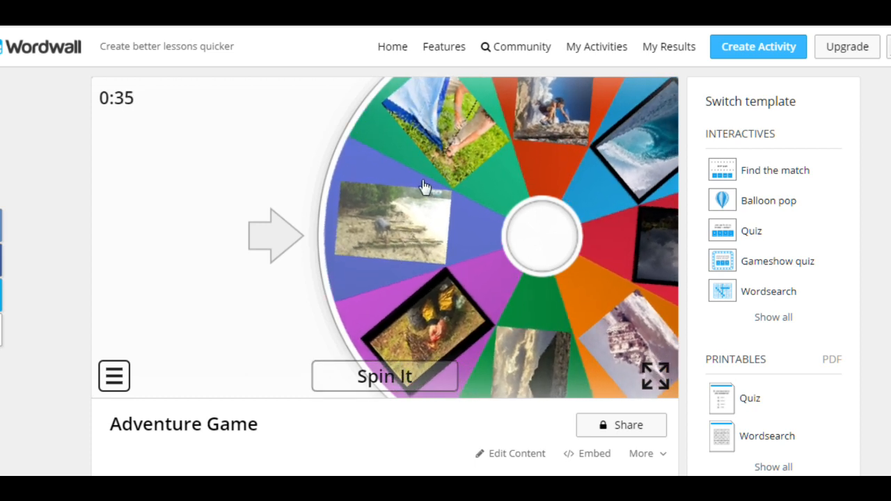
click(385, 376)
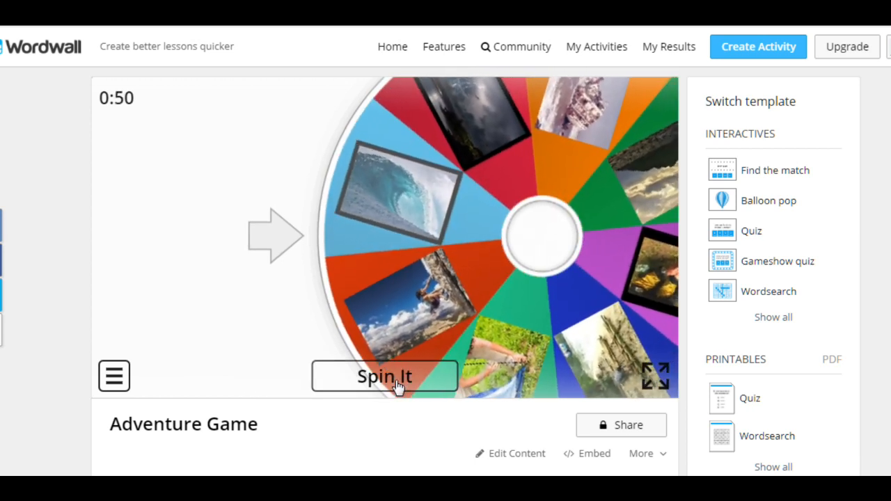
click(384, 376)
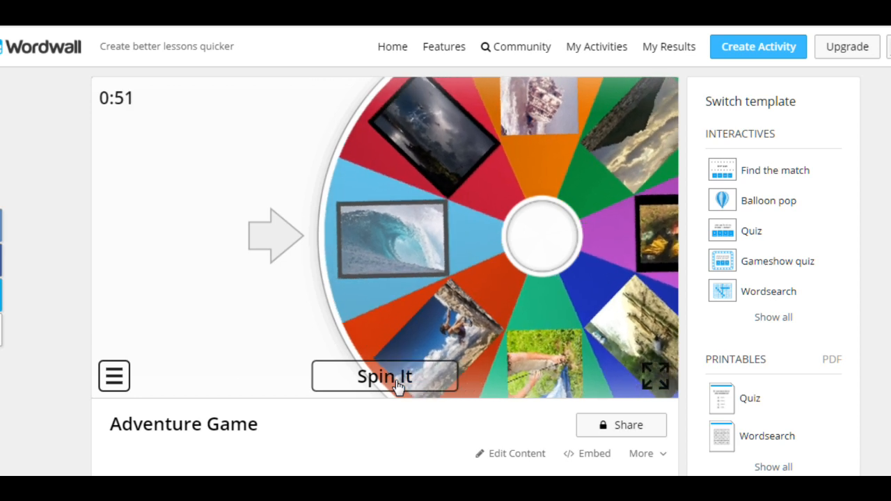
click(385, 376)
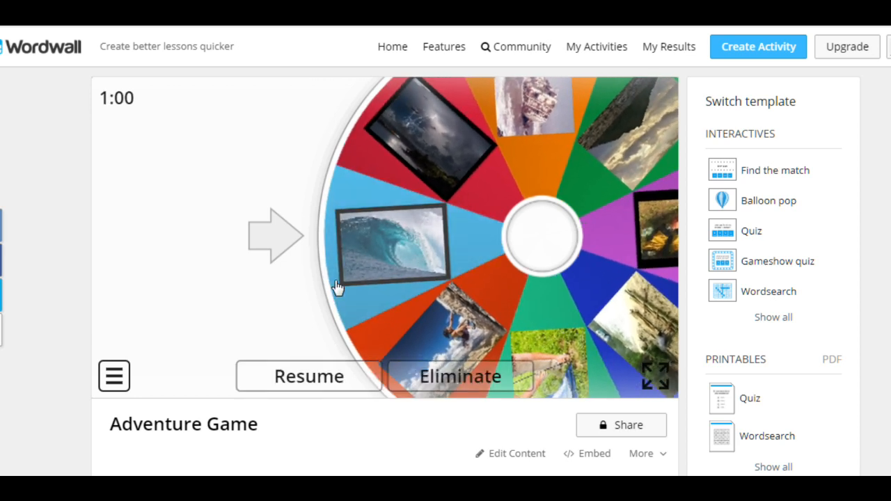